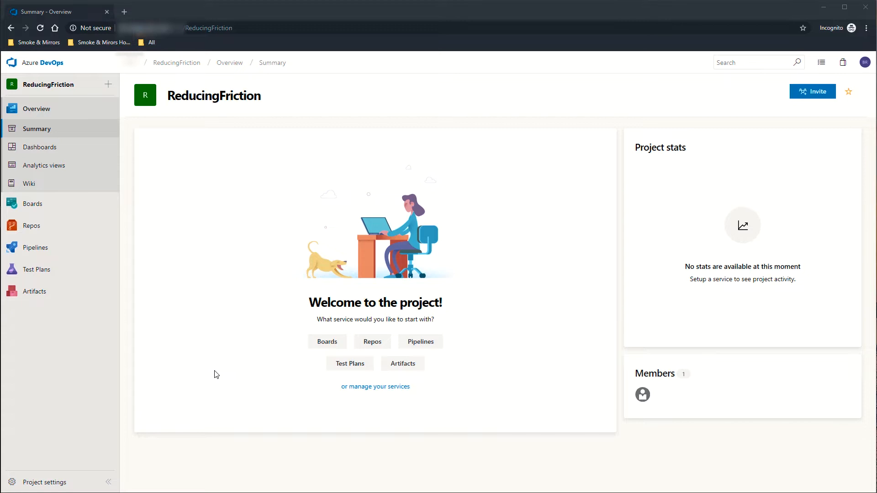
mouse_move(73, 467)
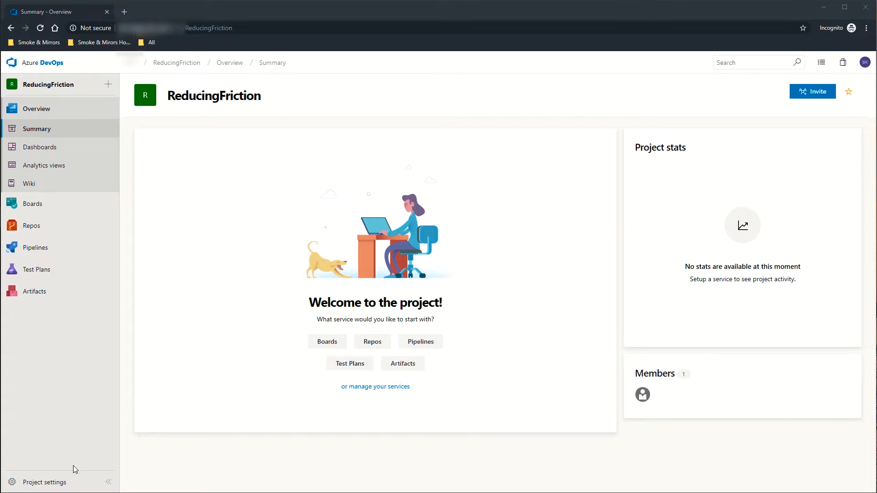
Step: Open the ReducingFriction project's Service connections page under Project settings
left_click(44, 483)
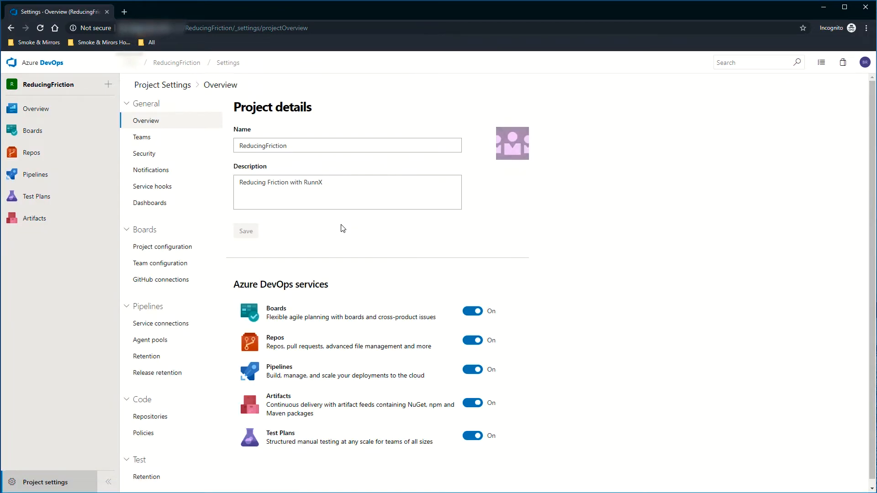
mouse_move(226, 254)
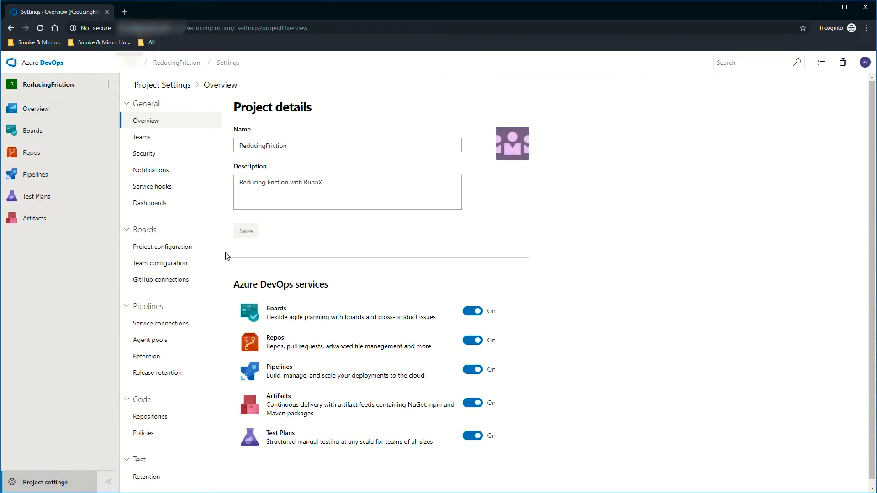
mouse_move(179, 324)
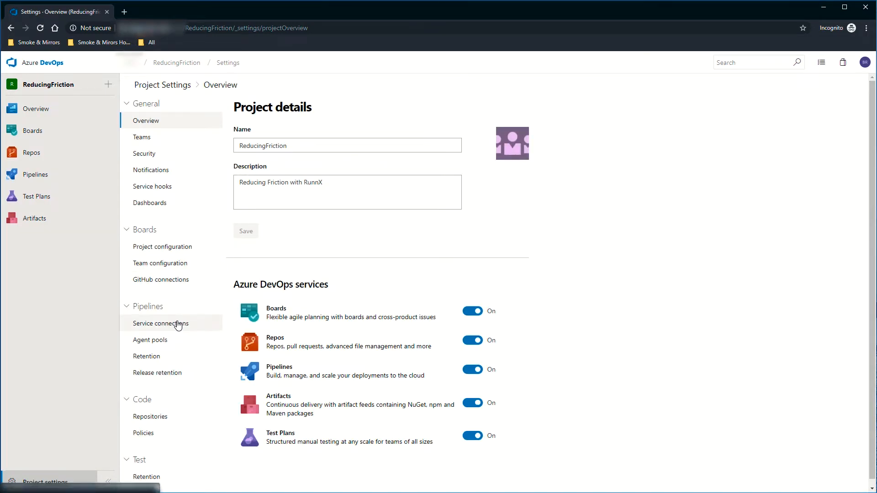
left_click(161, 323)
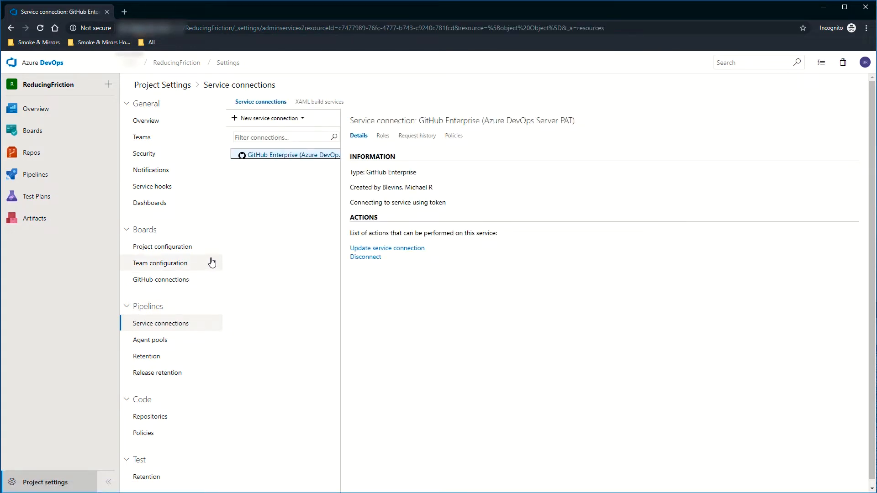
mouse_move(220, 256)
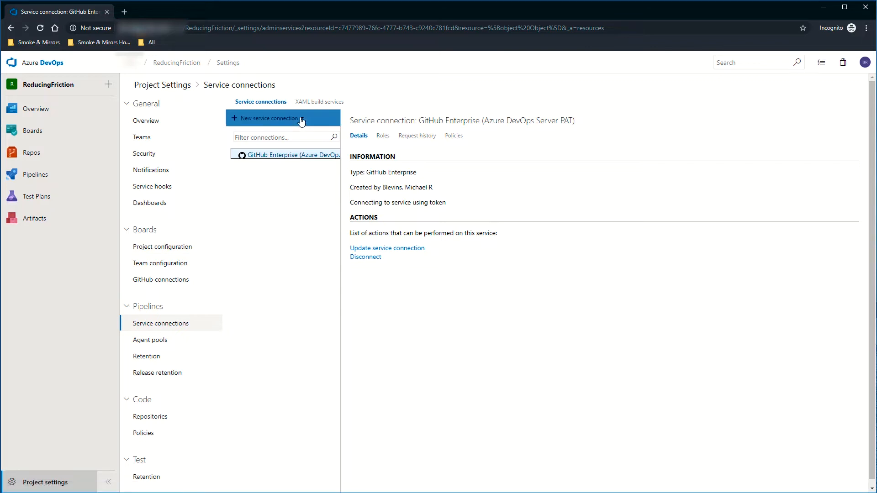
Step: Add a Docker Registry connection 'Artifactory Docker' with registry address, Docker ID michael and password
left_click(283, 118)
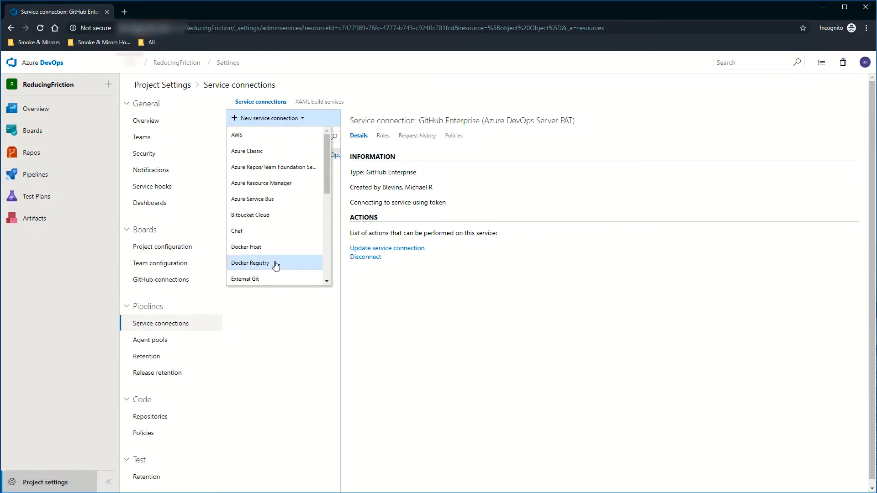
left_click(250, 264)
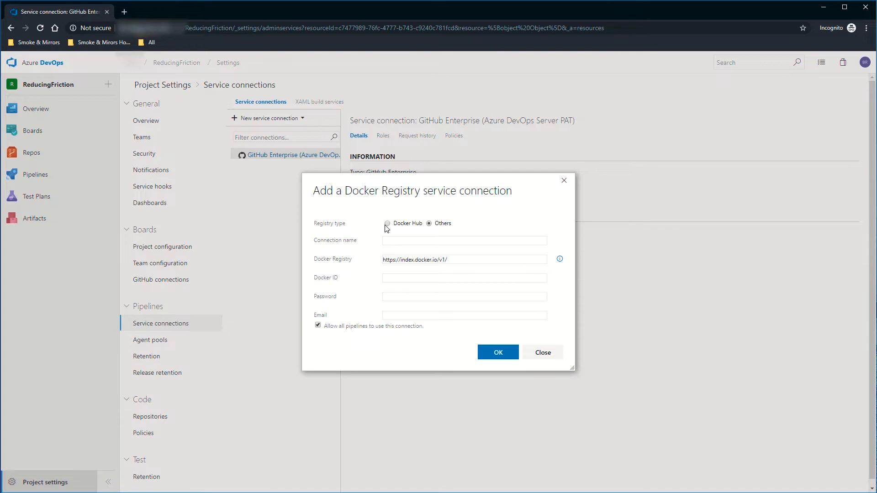
mouse_move(345, 231)
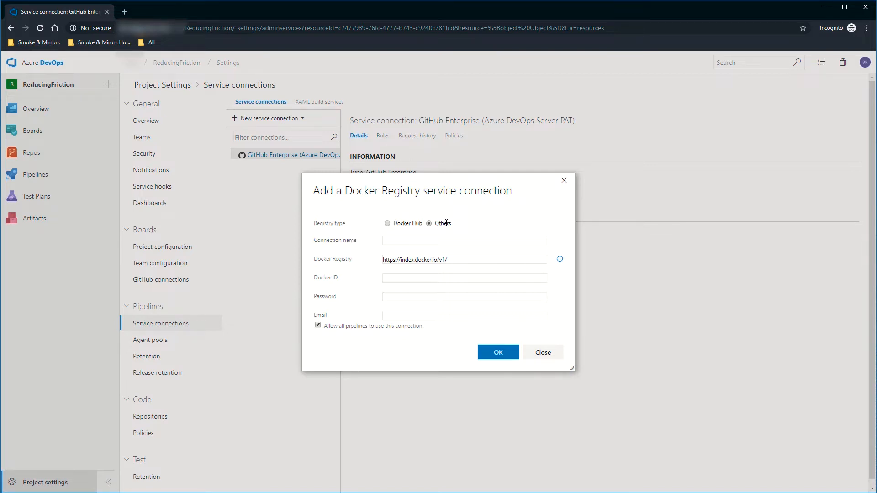
type("Artifactory")
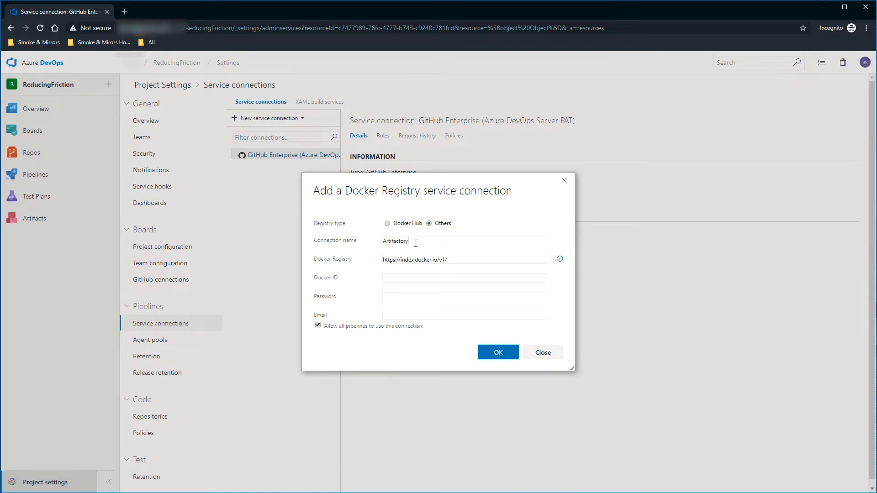
type("Docker")
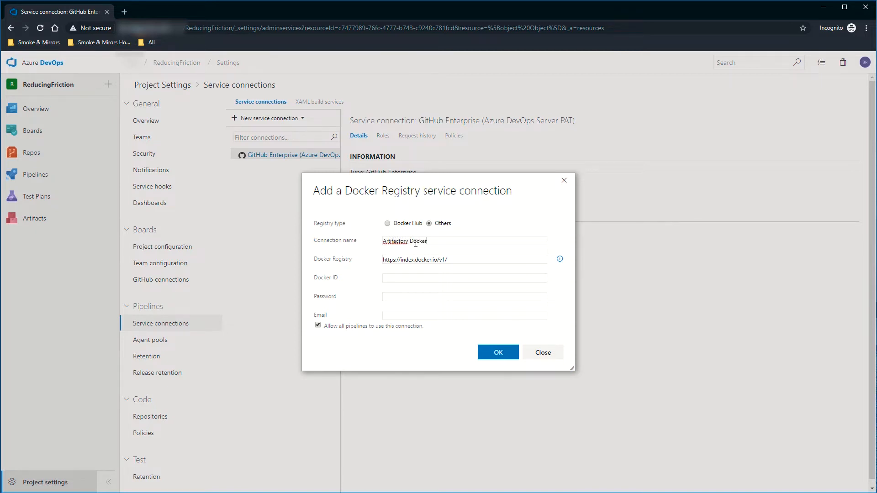
triple_click(415, 260)
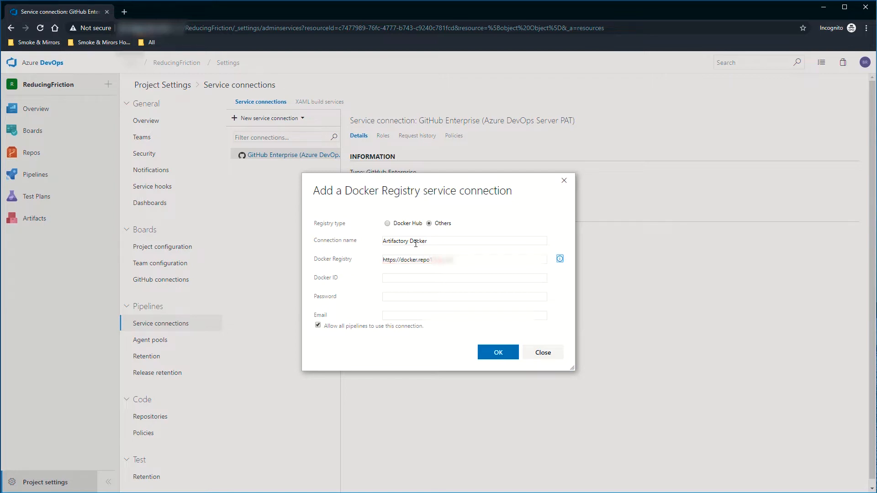
left_click(464, 278)
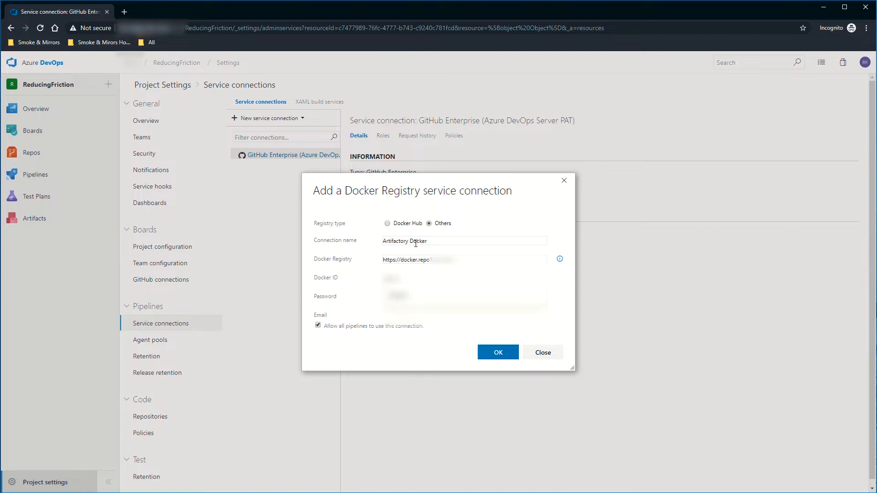
left_click(464, 296)
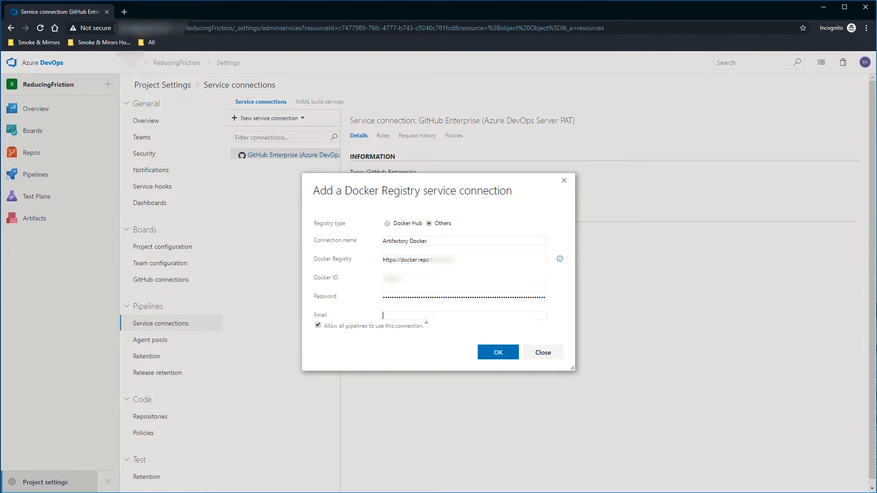
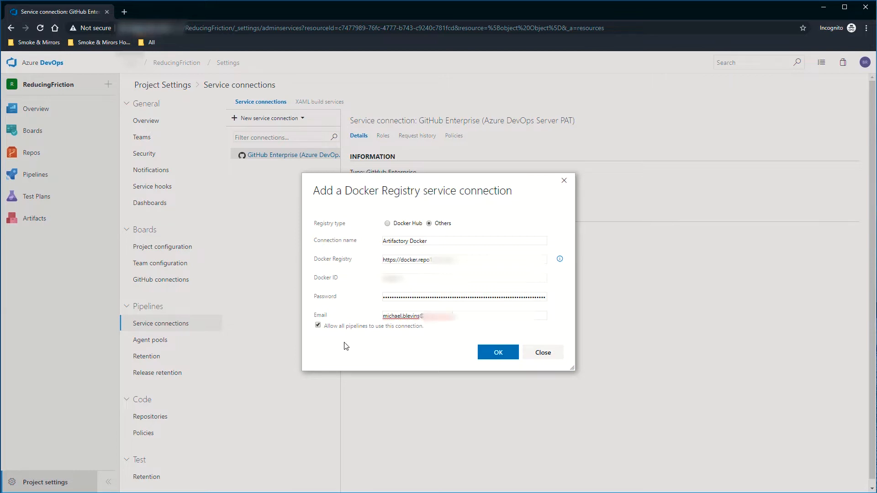
mouse_move(361, 333)
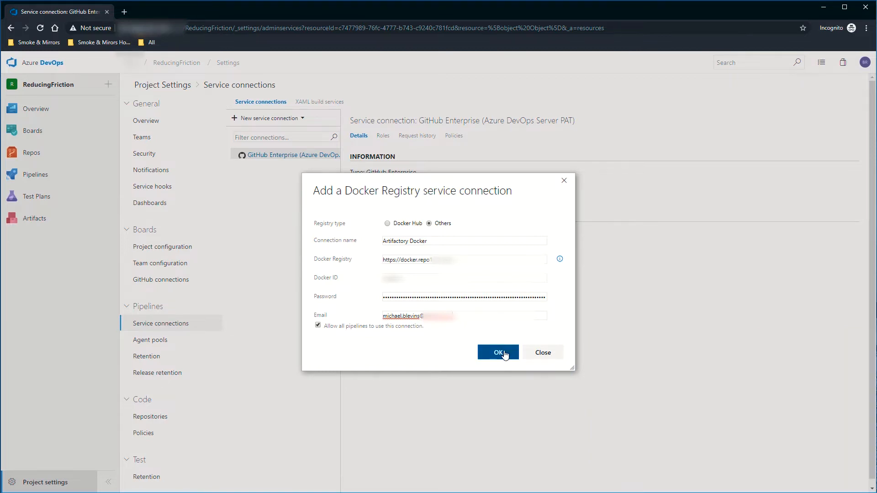
left_click(498, 353)
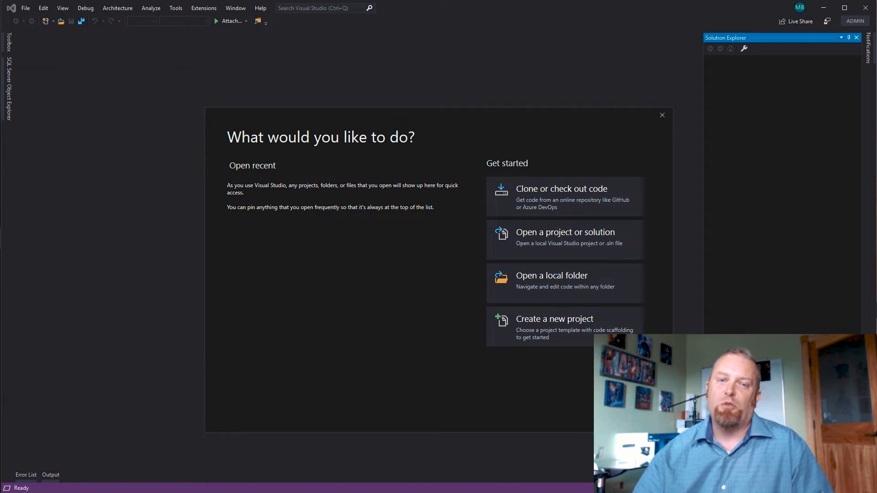
mouse_move(141, 407)
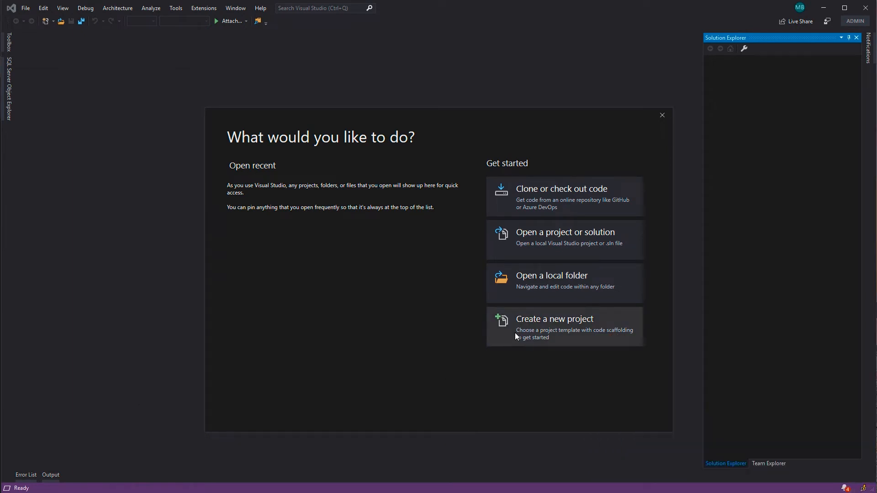
Step: Create an ASP.NET Core Web Application project named DockerImage2Artifactory in the assets folder
left_click(555, 319)
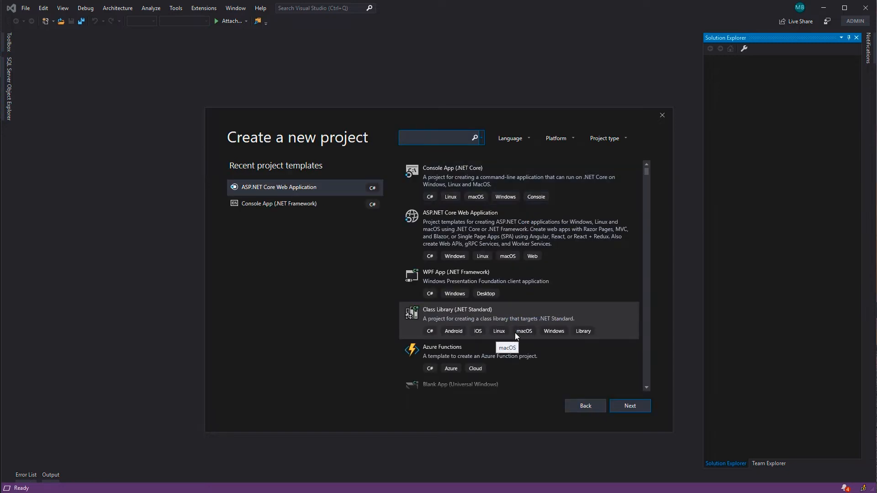
mouse_move(437, 228)
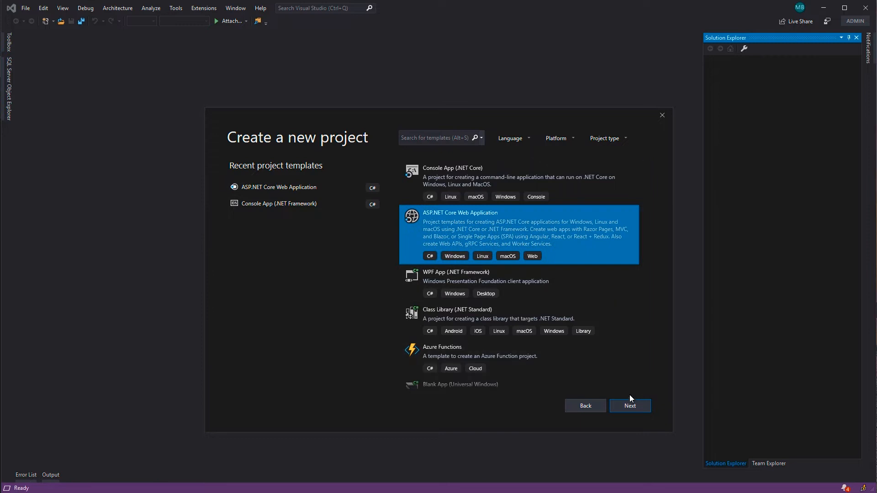
left_click(630, 405)
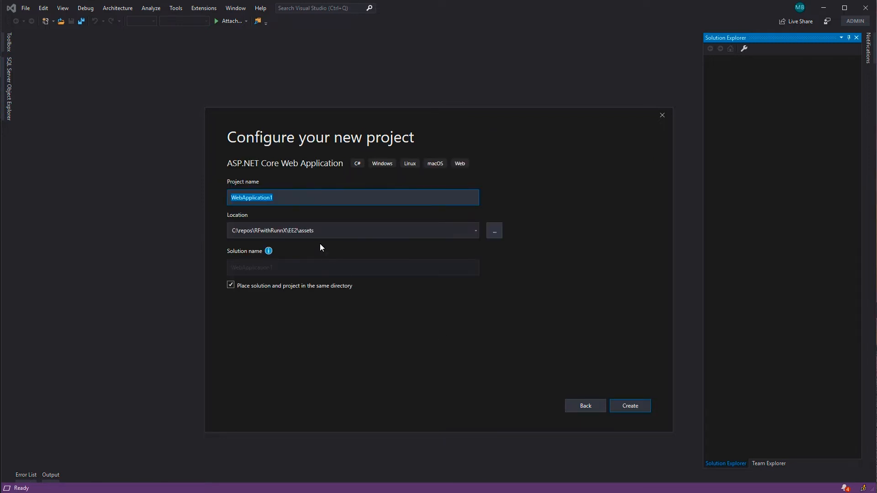
type("DockerImage2Artifactory")
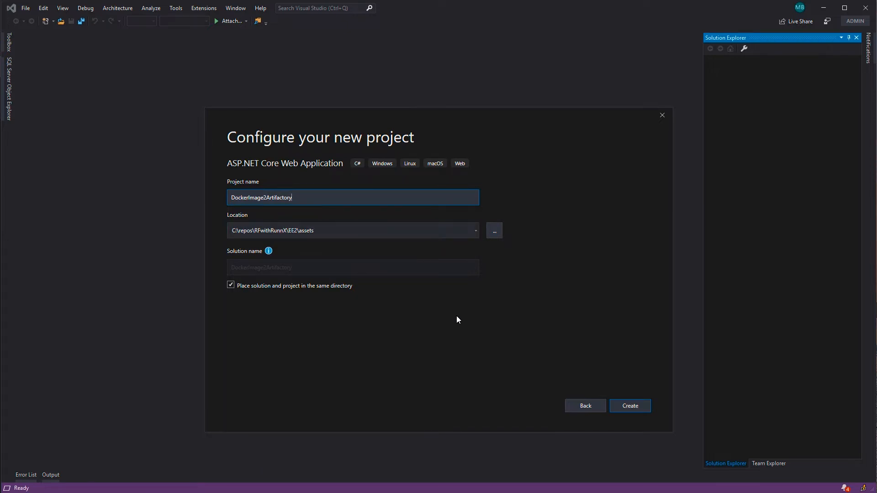
left_click(630, 406)
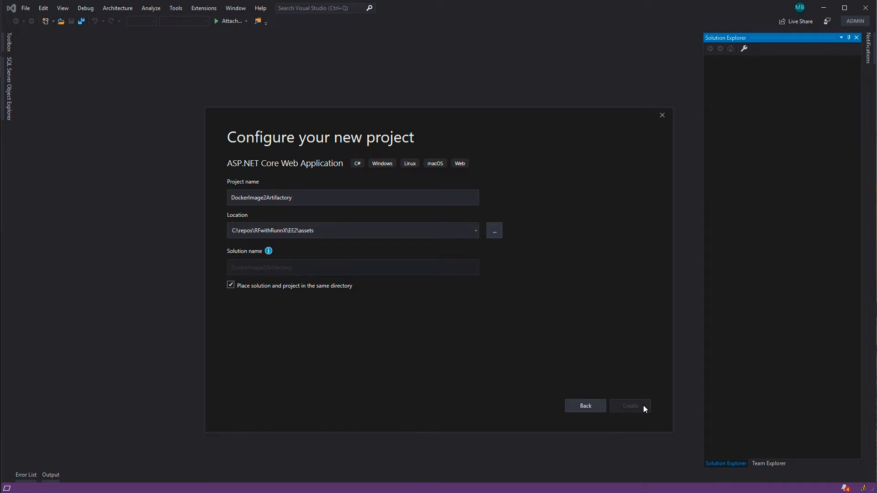
Step: Generate the project from the MVC template on ASP.NET Core 2.2 with Linux Docker support
left_click(631, 407)
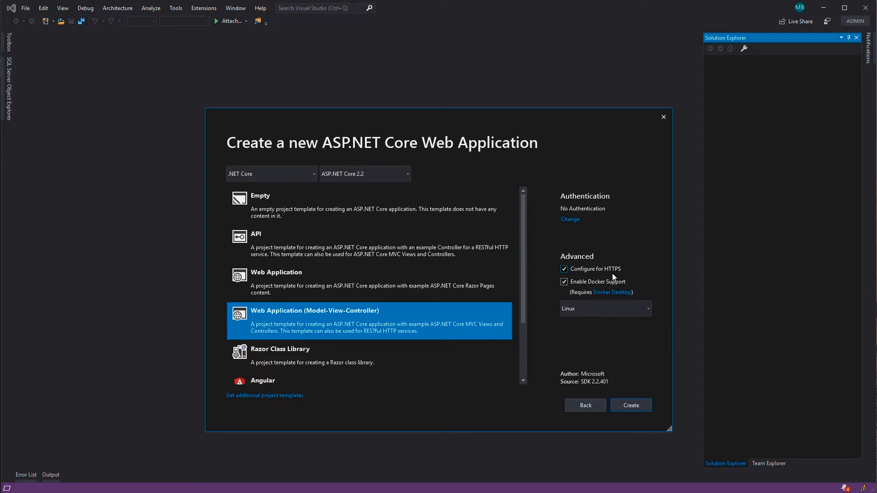
mouse_move(617, 278)
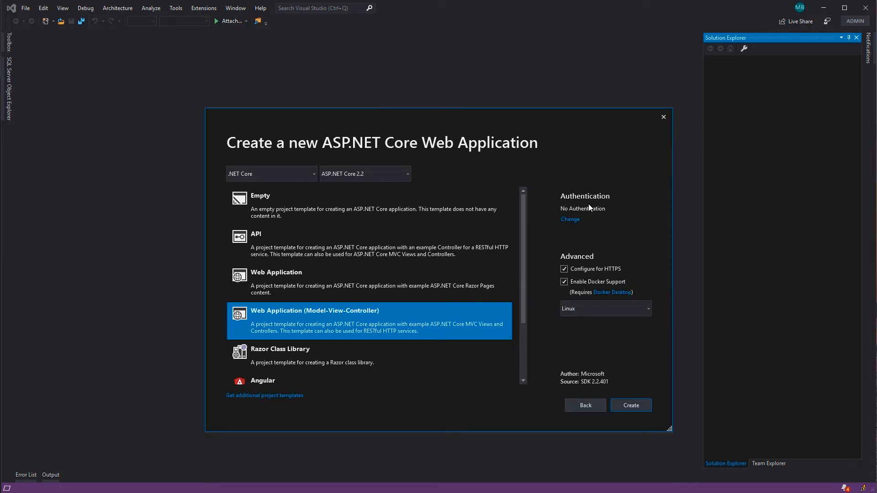
left_click(631, 405)
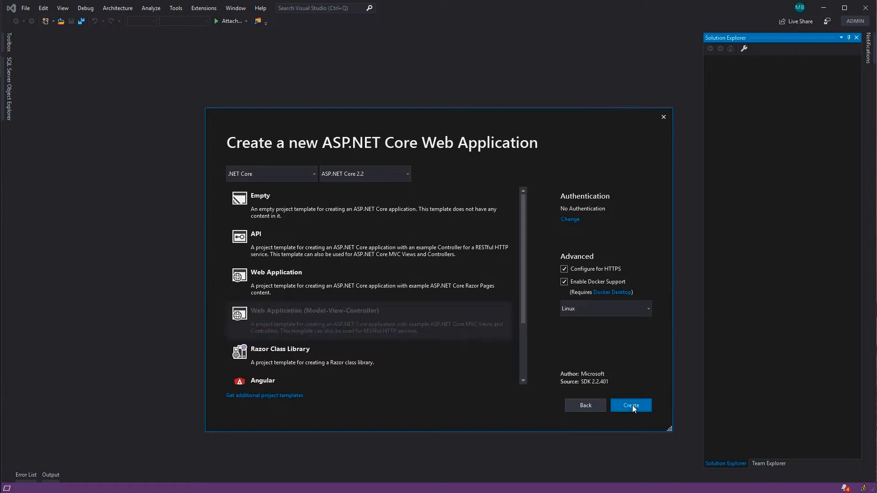
left_click(632, 405)
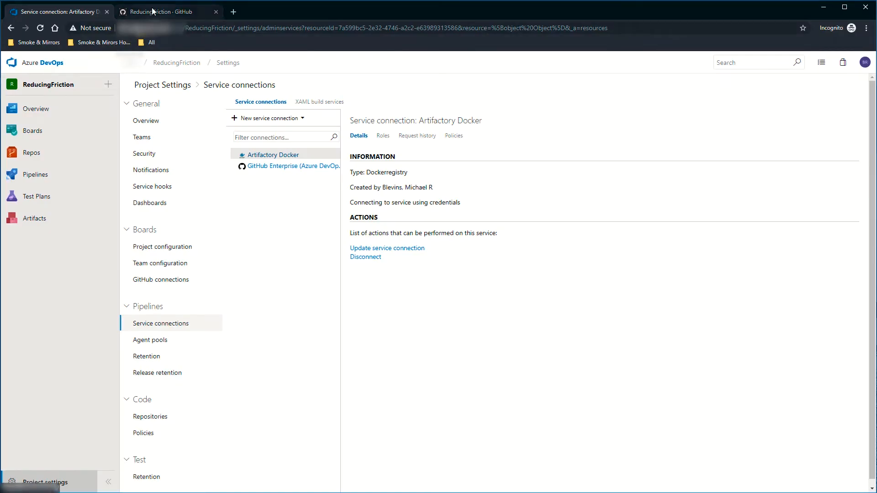
Step: Create a private DockerImage2Artifactory repository in the ReducingFriction GitHub organization
left_click(153, 12)
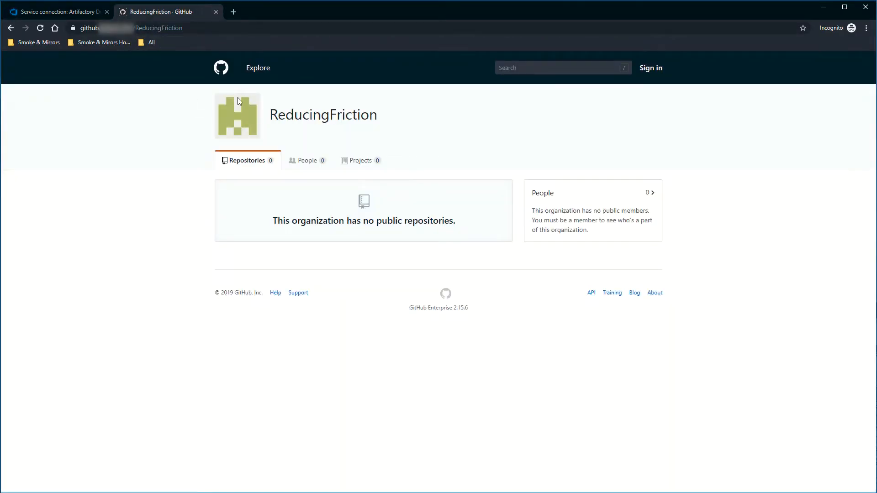
mouse_move(459, 245)
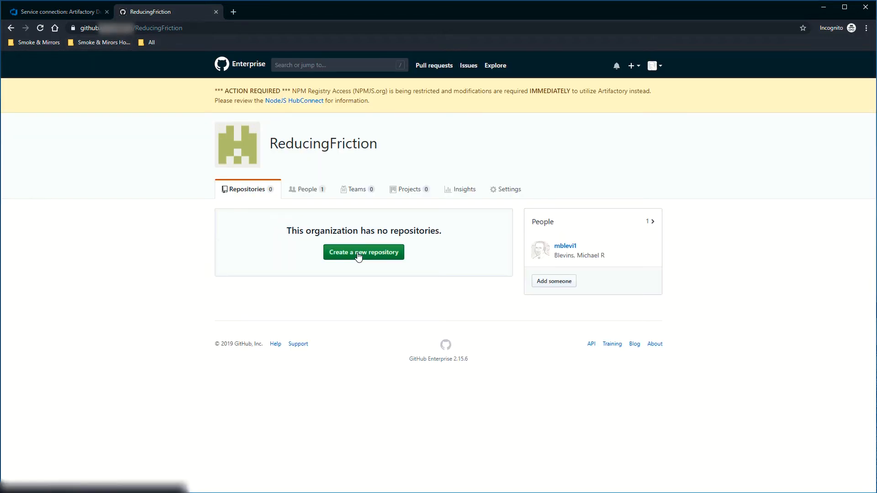
left_click(364, 252)
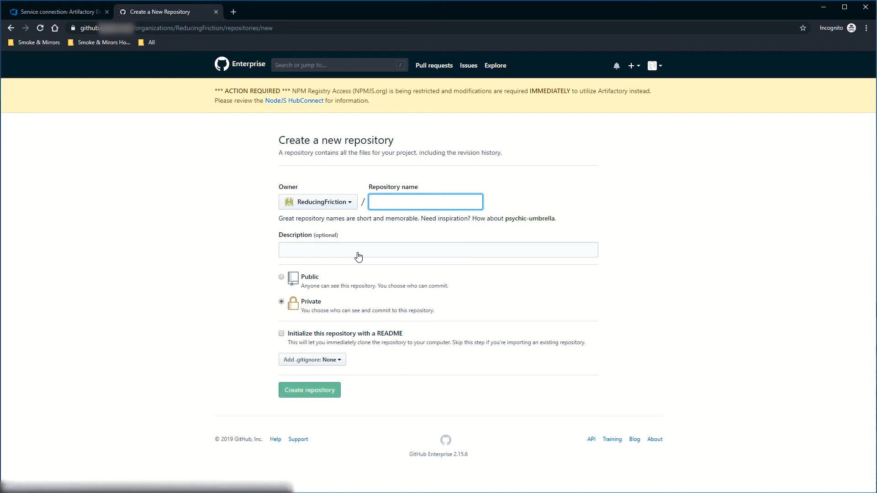
type("DockerImage2Artifactory")
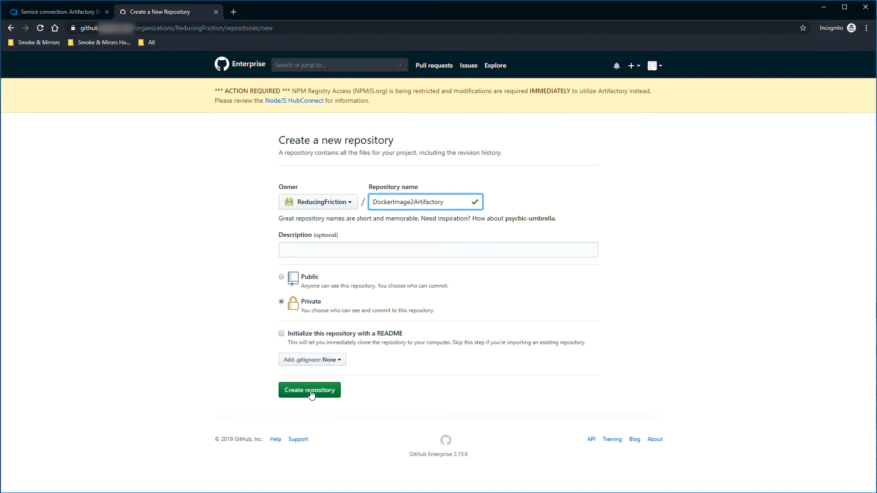
left_click(309, 390)
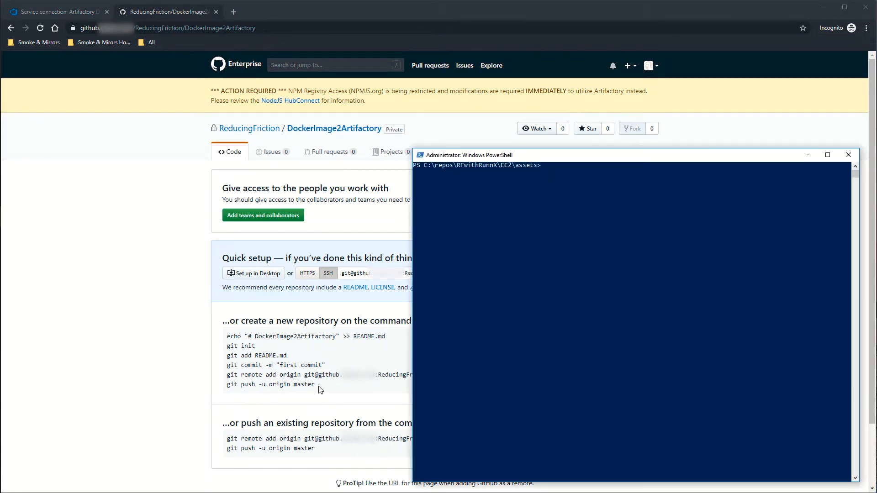
Step: Enter the DockerImage2Artifactory folder, run git init, and copy in .gitignore and the build YAML
type("cd DockerImage2Artifactory")
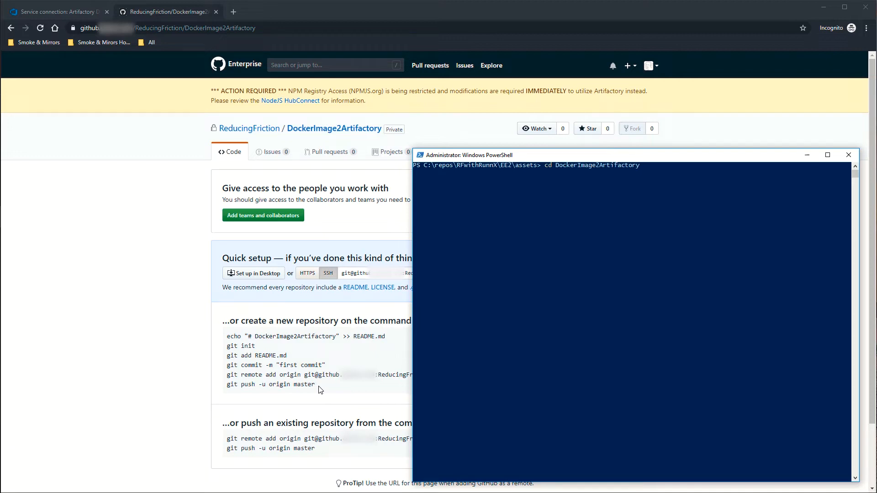
key("Enter")
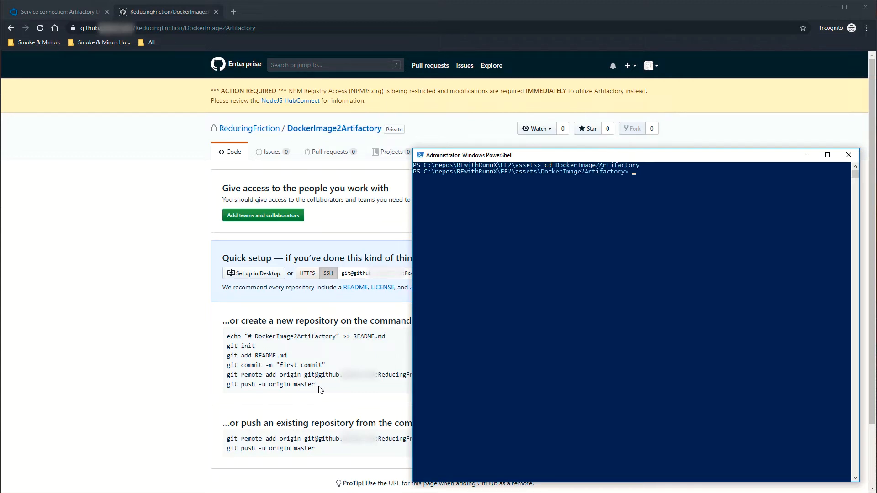
type("git init")
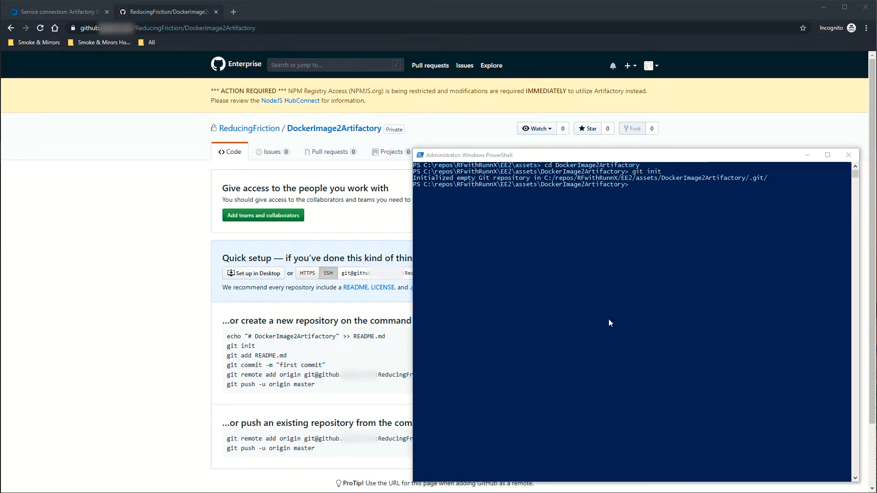
type("copy C:\\repos\\poc\\LinuxAzureDevOpsBuild-PoC\\.gitignore .")
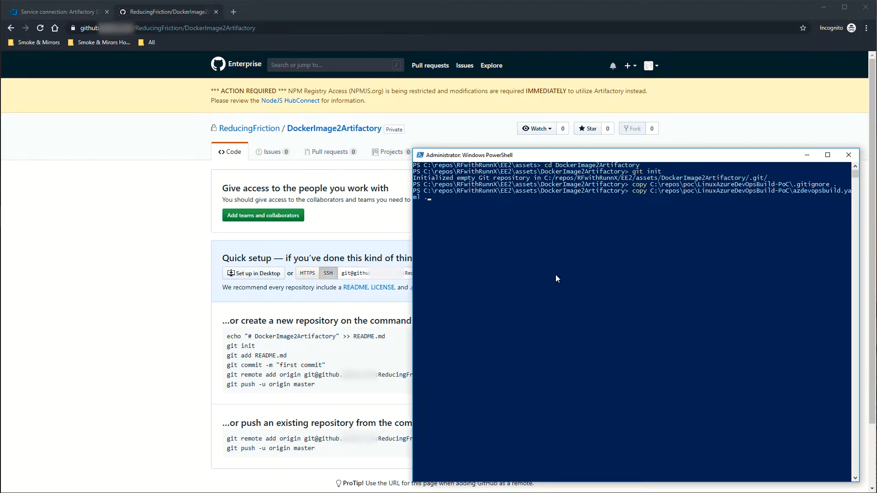
key("Enter")
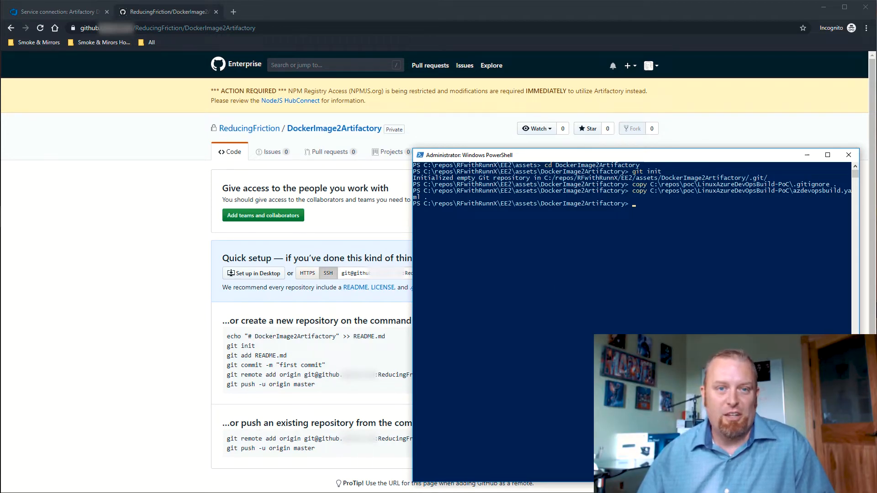
Step: Stage all files, commit them, and push master to the GitHub Enterprise remote
type("git")
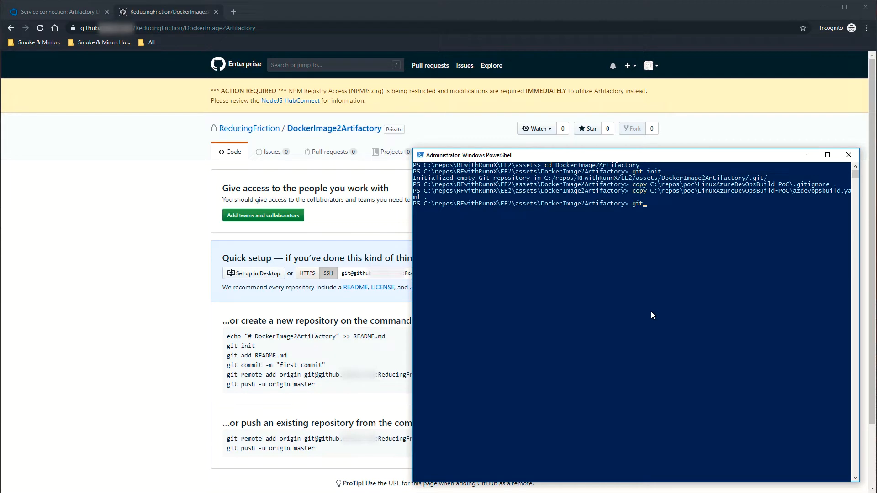
type("add .")
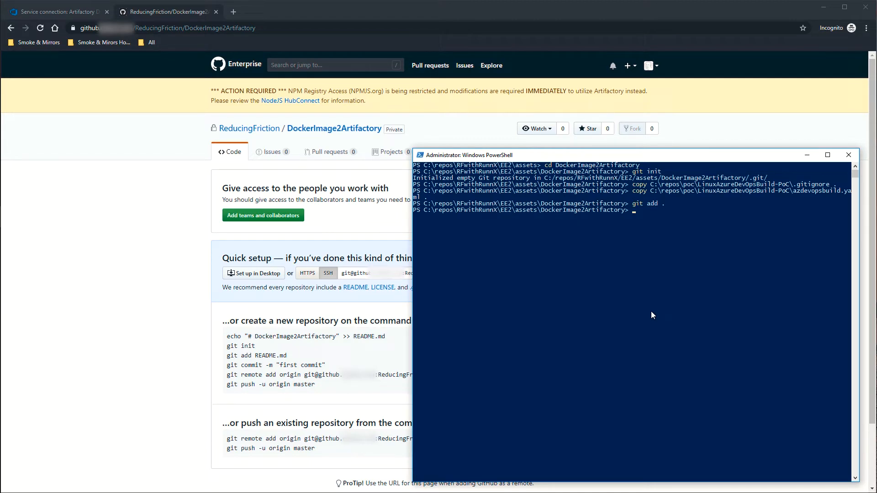
type("git com")
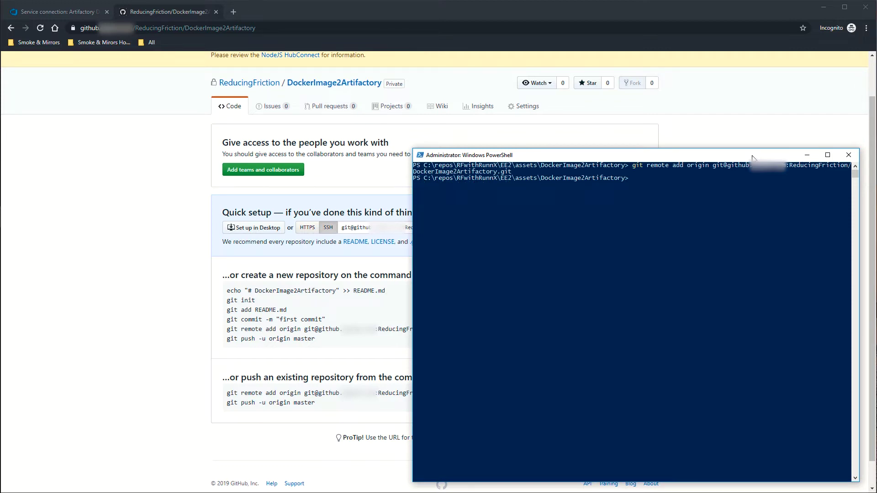
type("git push -u origin master")
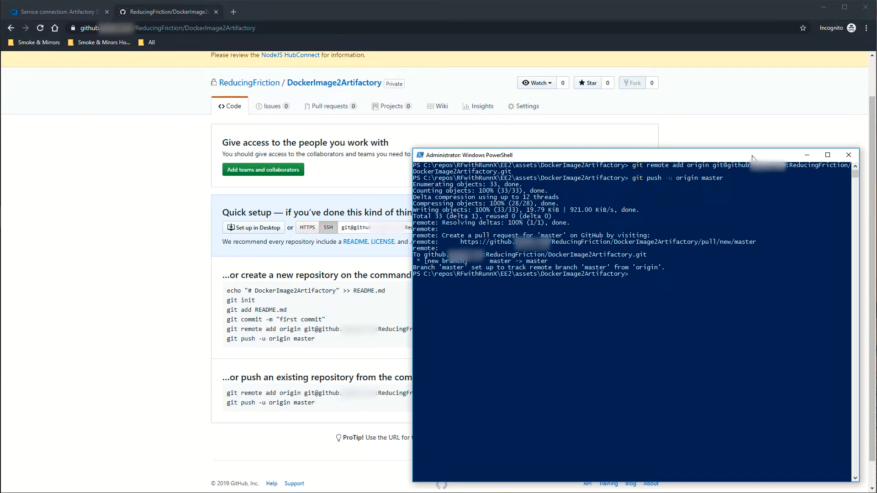
mouse_move(687, 129)
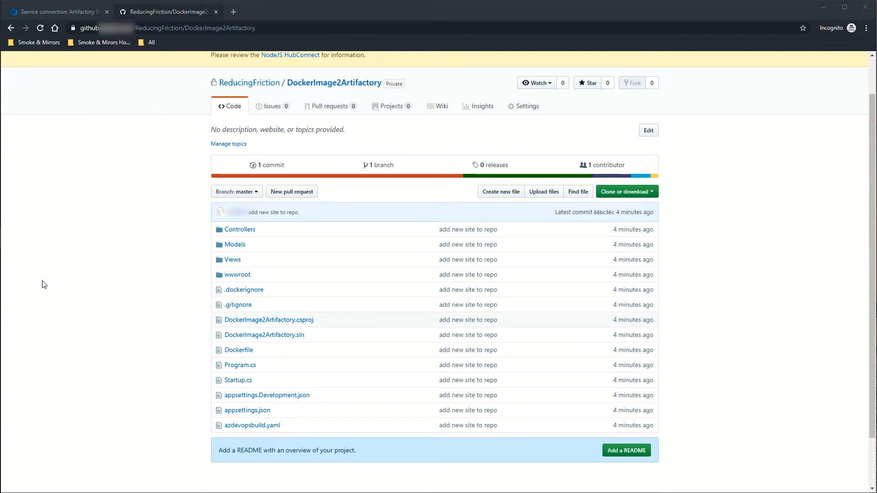
Step: Start a new build pipeline from the GitHub Enterprise repo DockerImage2Artifactory on master
left_click(59, 11)
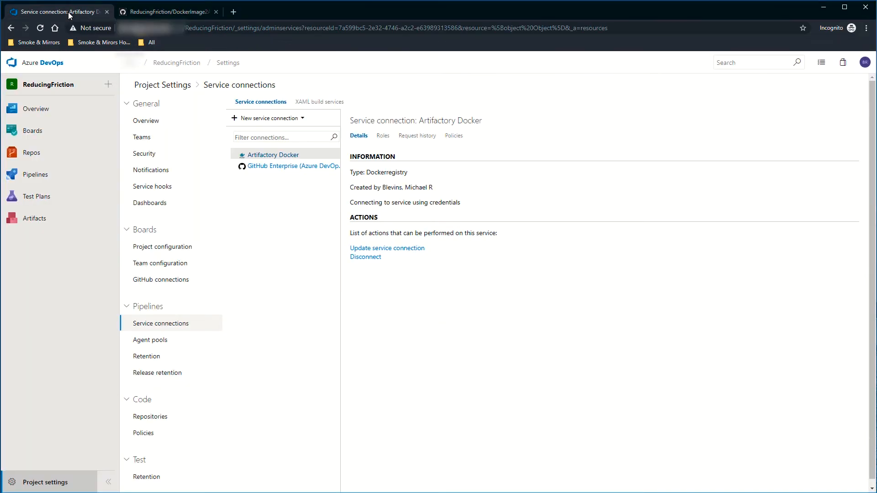
mouse_move(36, 81)
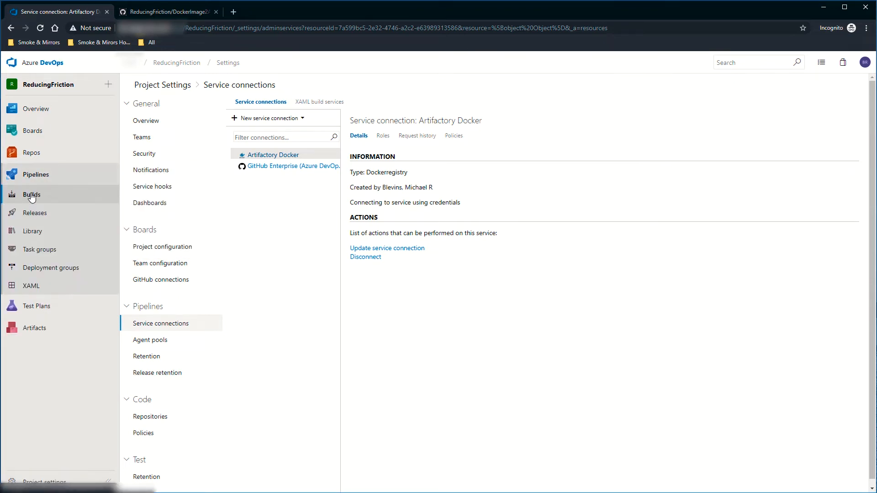
left_click(31, 195)
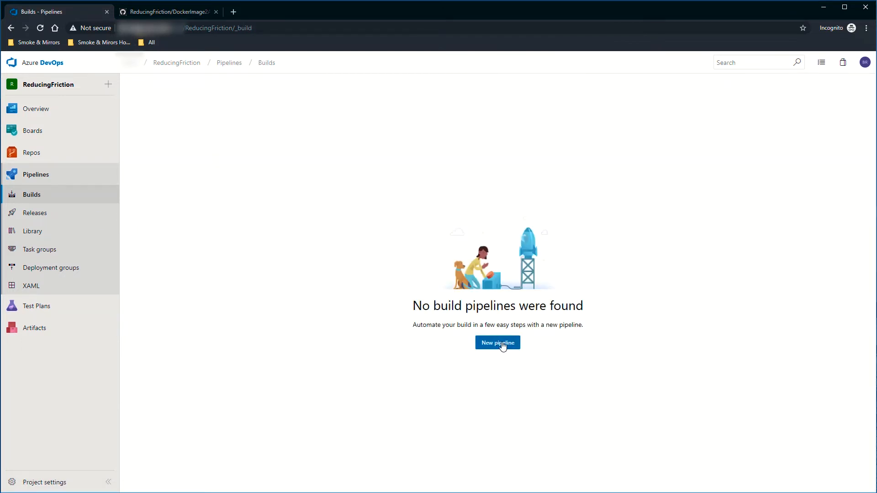
left_click(498, 343)
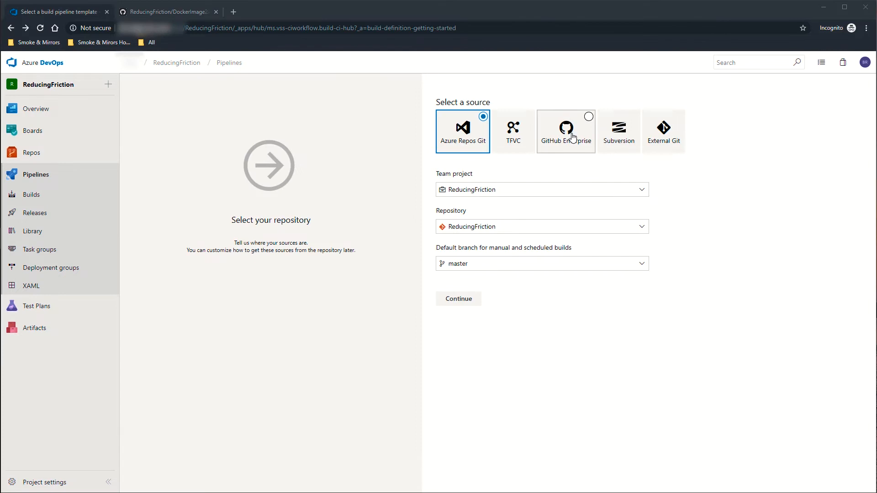
left_click(565, 131)
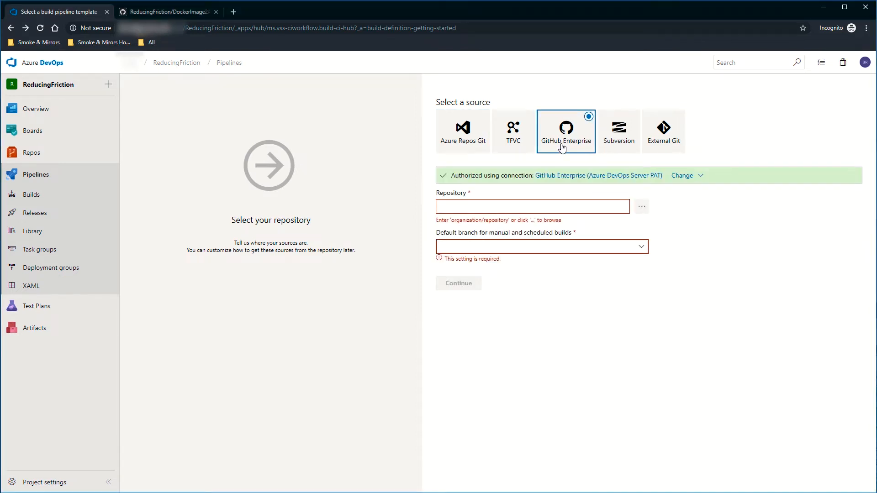
mouse_move(538, 182)
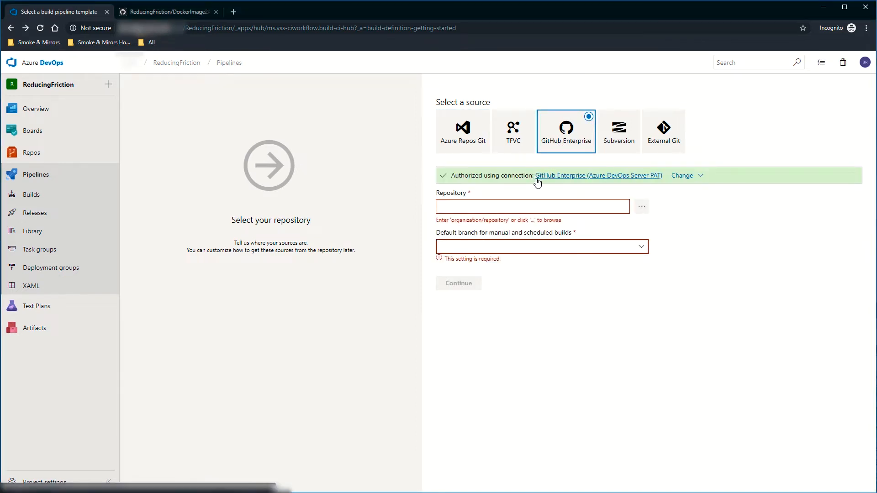
mouse_move(557, 186)
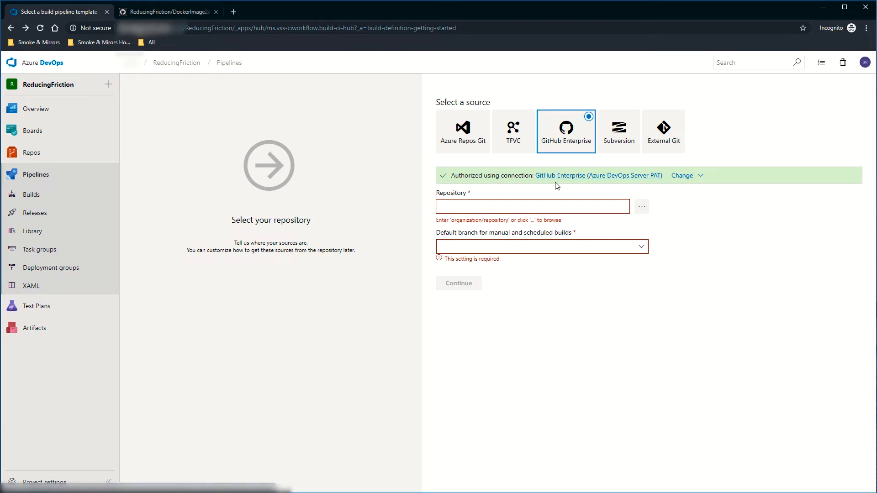
mouse_move(633, 199)
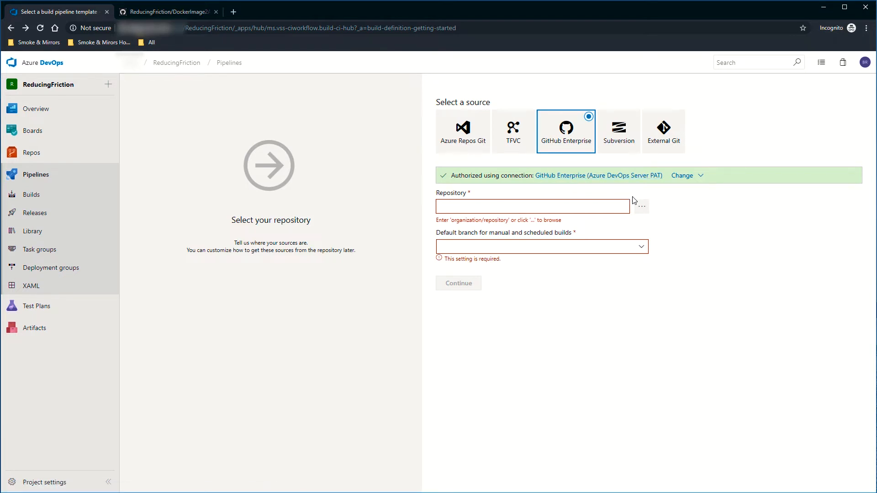
left_click(641, 206)
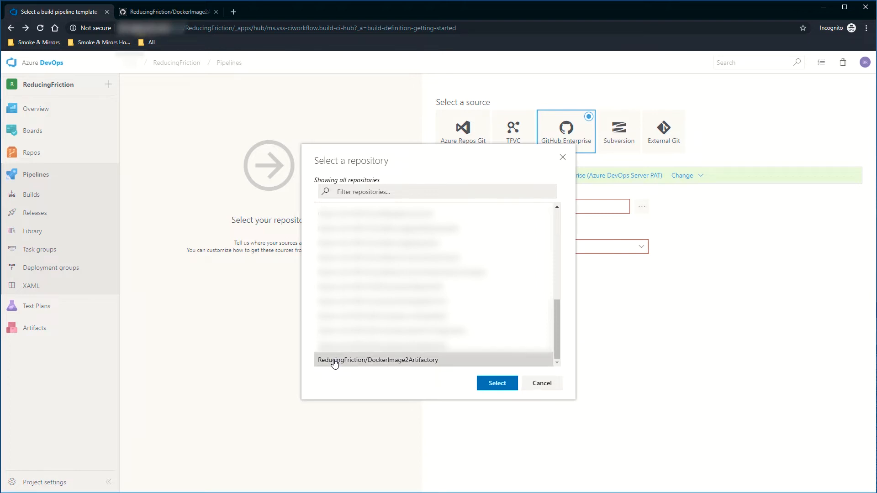
left_click(498, 383)
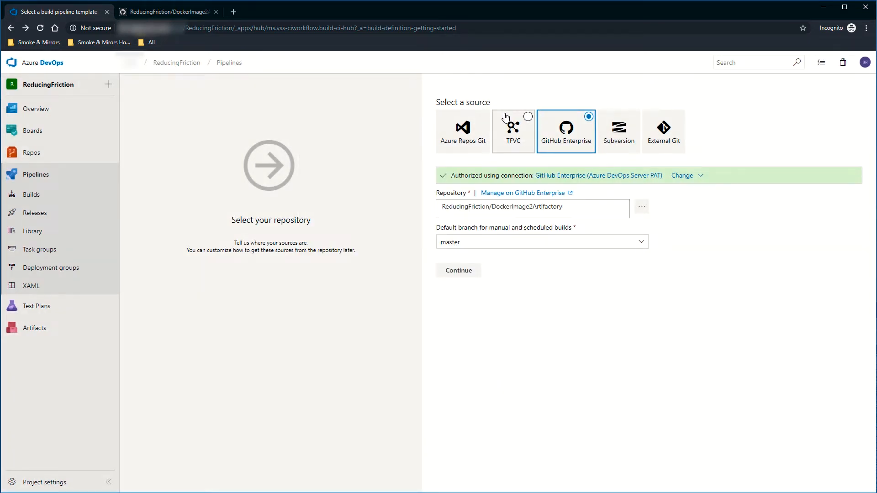
left_click(458, 270)
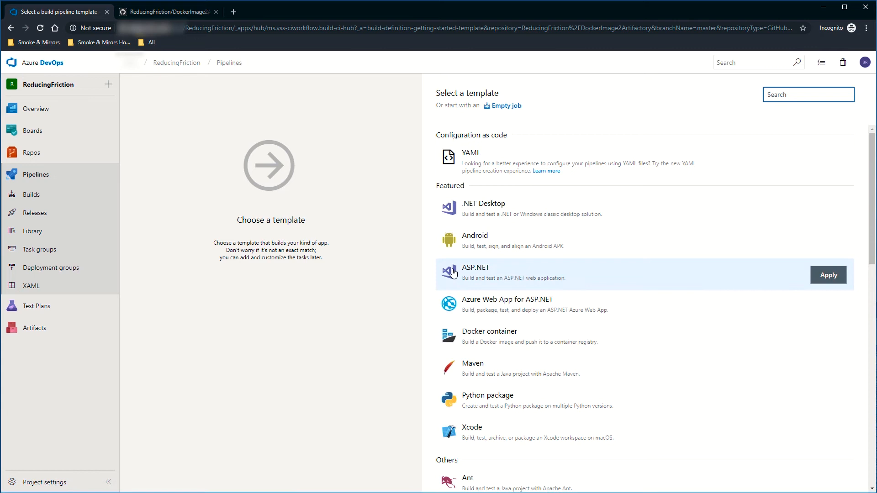
mouse_move(558, 336)
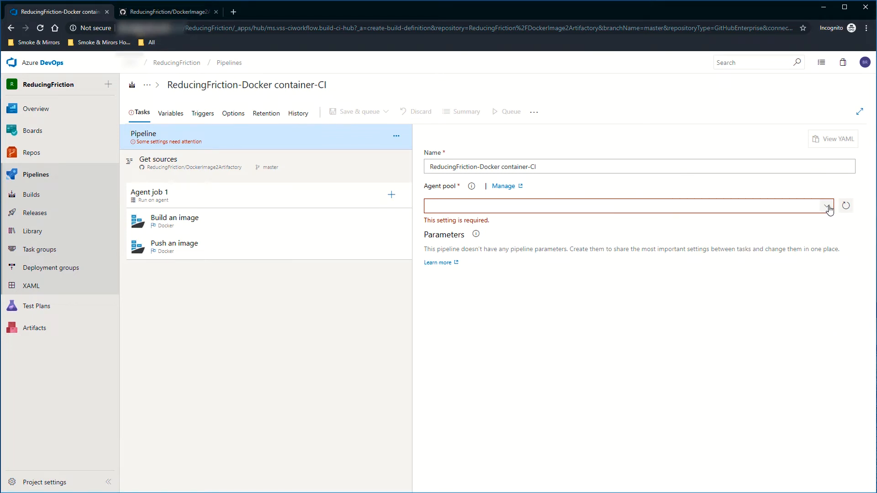
Step: Select the Docker agent pool for the container-CI pipeline
left_click(827, 206)
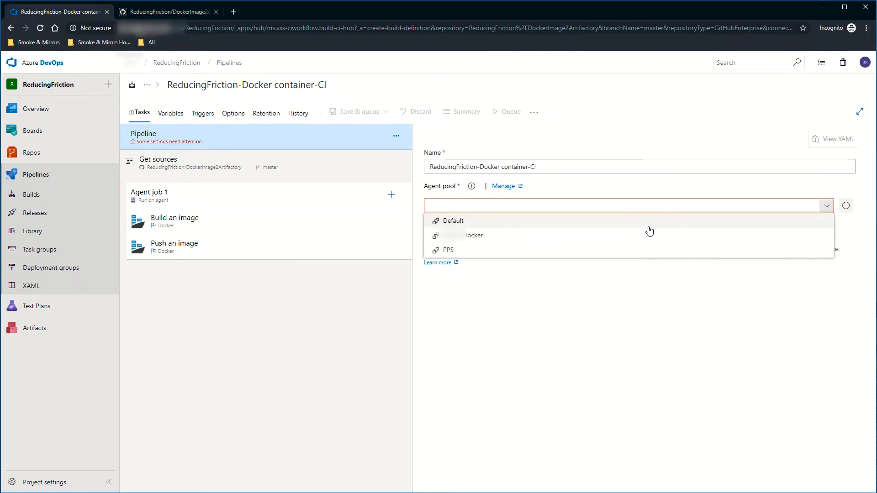
left_click(473, 235)
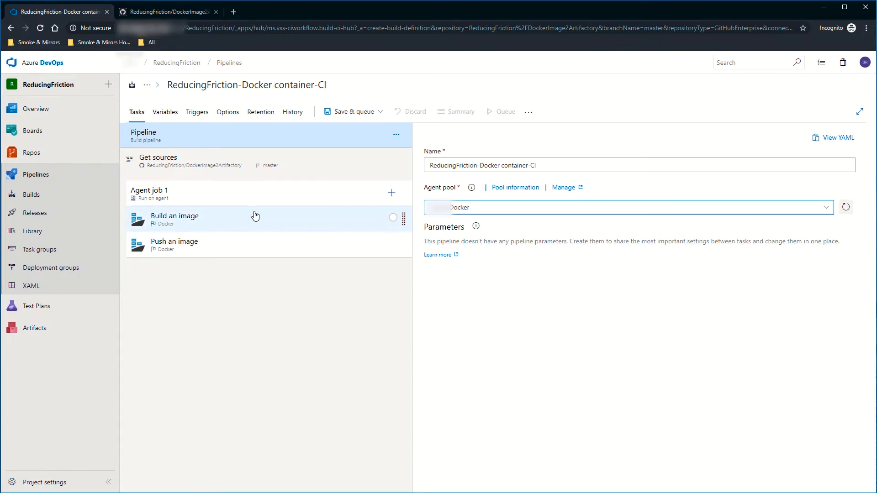
Step: Set Build an image to version 1.*, Container Registry type, and the Artifactory Docker connection
left_click(175, 219)
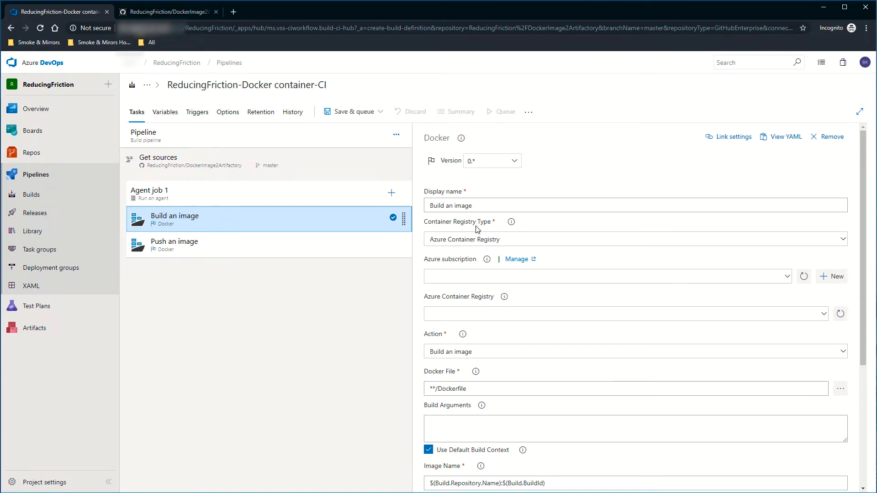
left_click(630, 240)
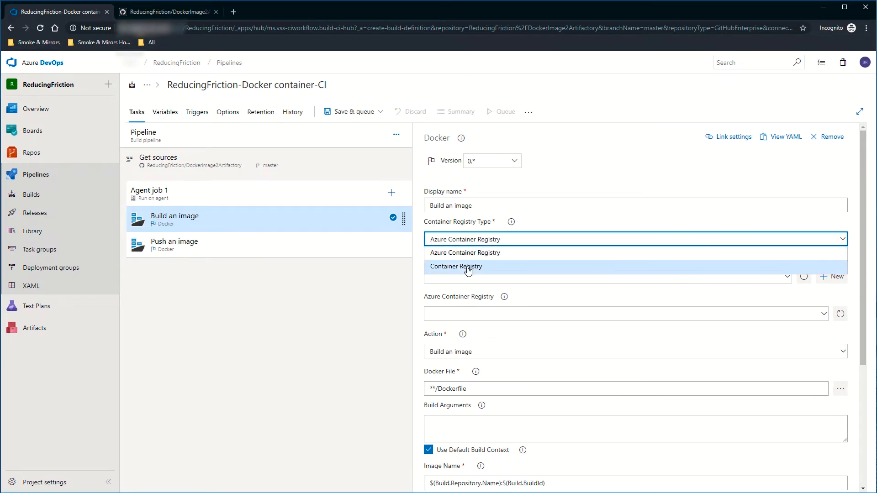
left_click(456, 266)
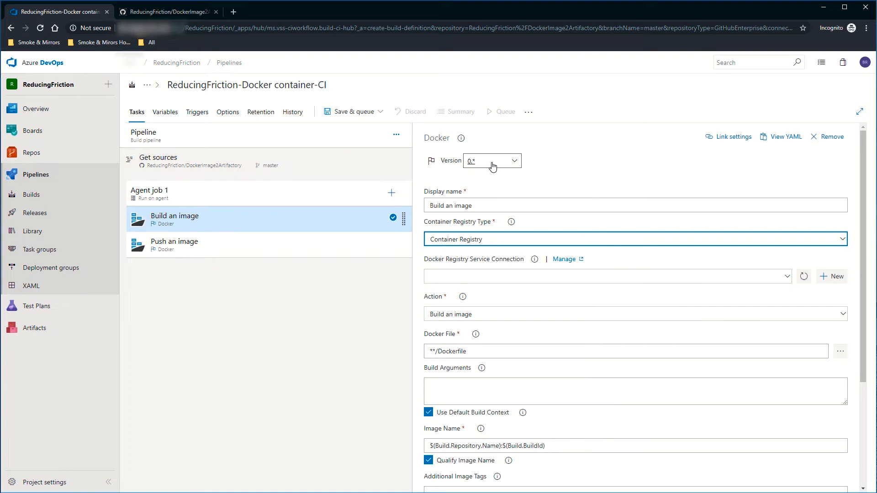
left_click(492, 161)
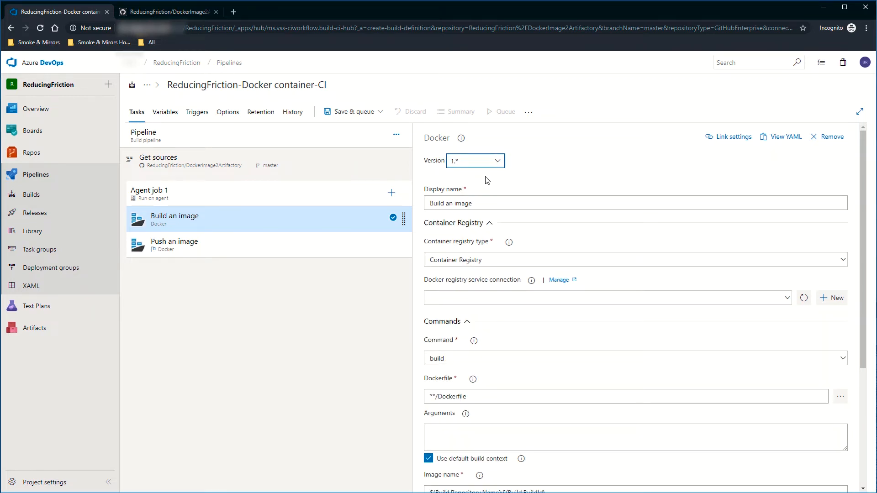
mouse_move(506, 288)
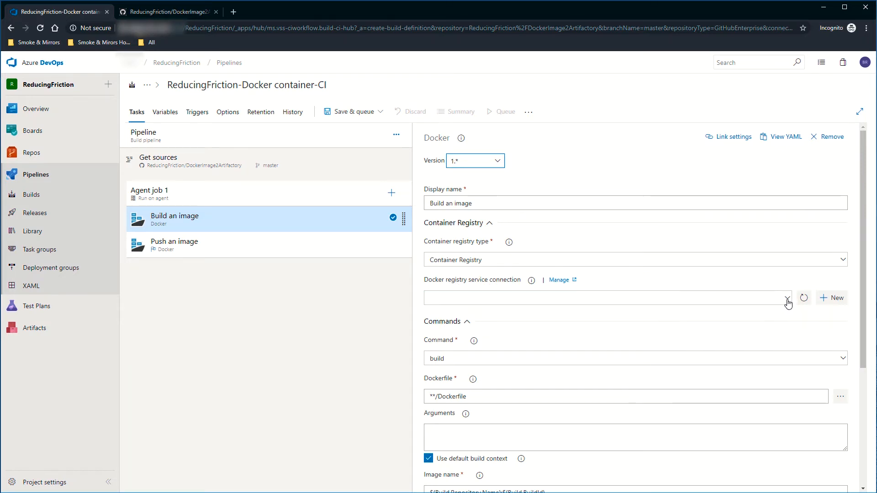
left_click(605, 296)
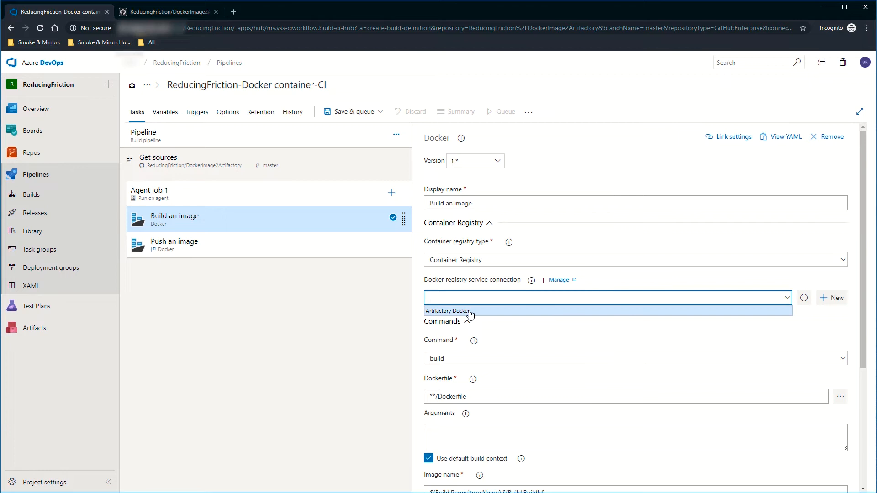
left_click(447, 311)
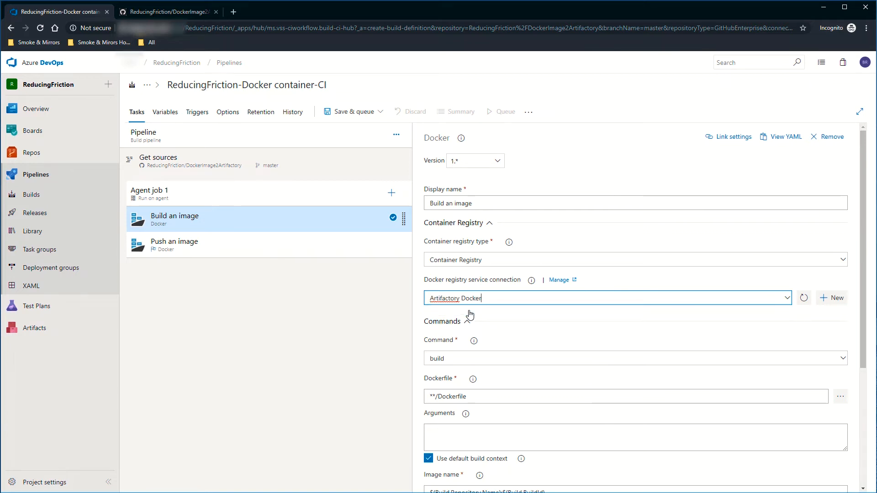
Step: Rename the pipeline DockerImage2Artifactory and prefix the image name with reducingfriction/
scroll("down", 3)
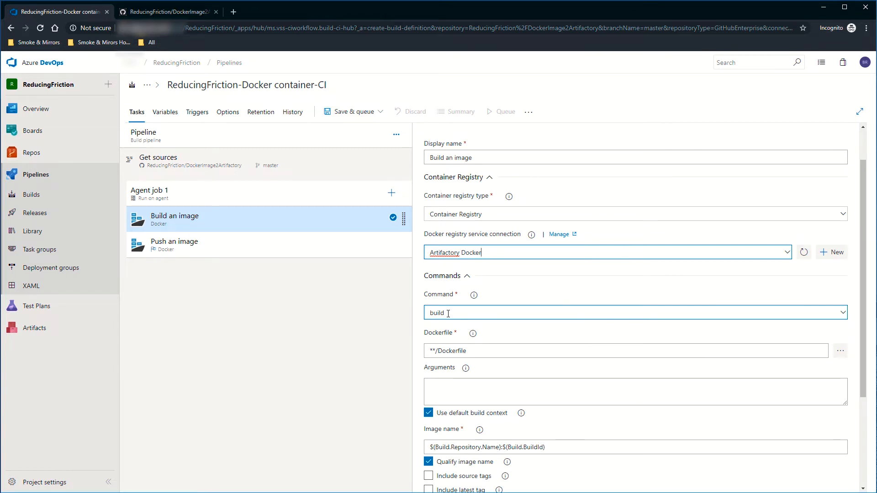
scroll("down", 3)
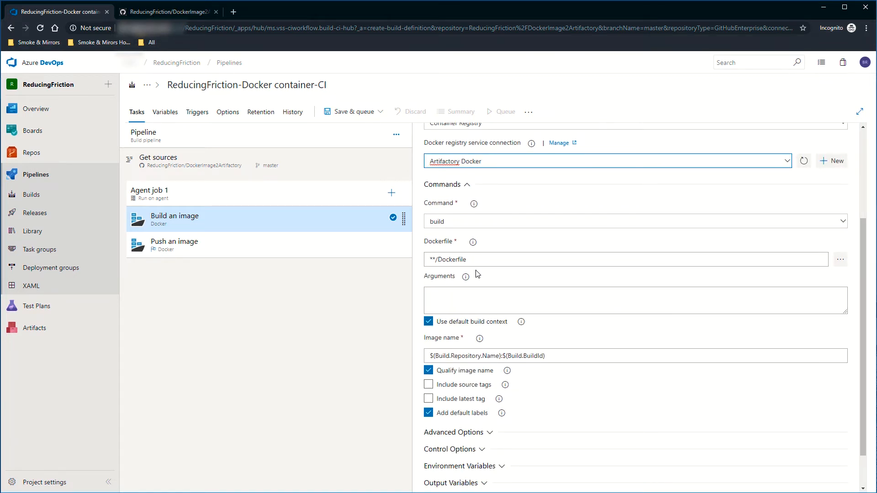
mouse_move(482, 295)
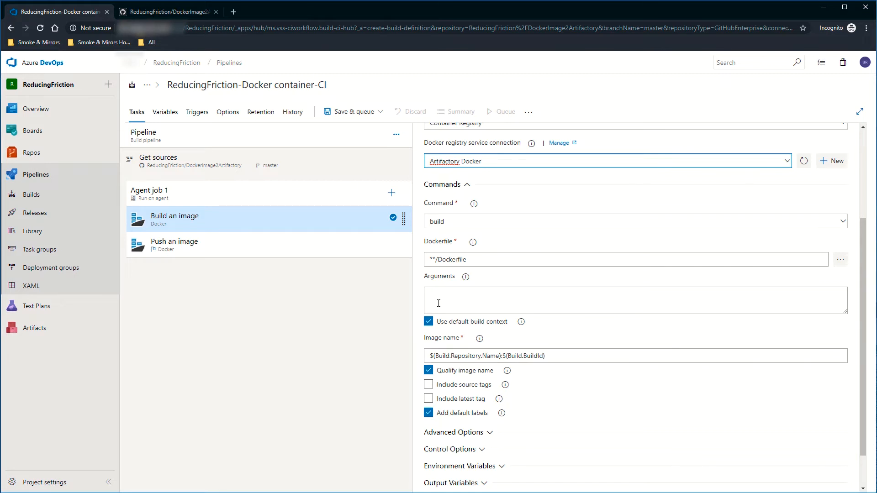
mouse_move(266, 86)
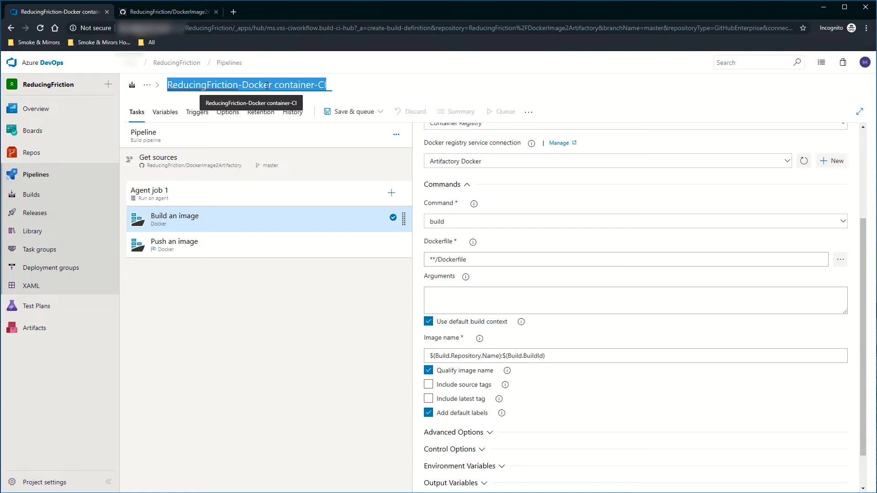
type("DockerImage")
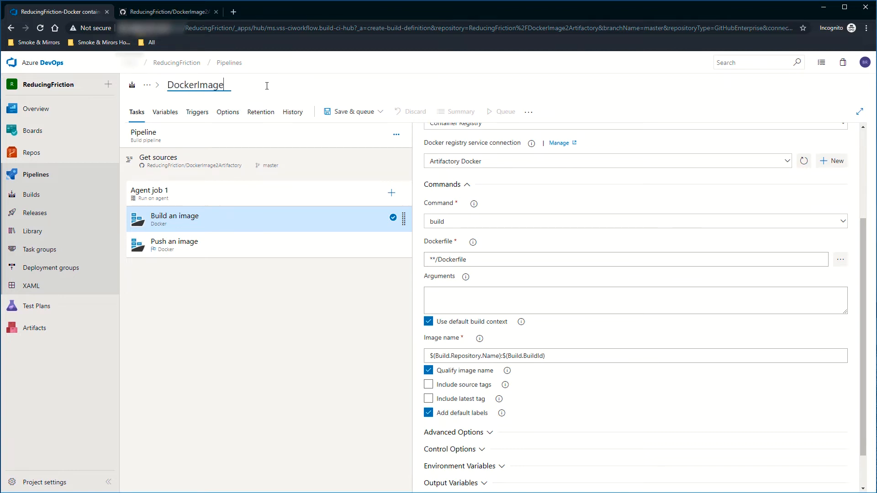
type("2Artifactory")
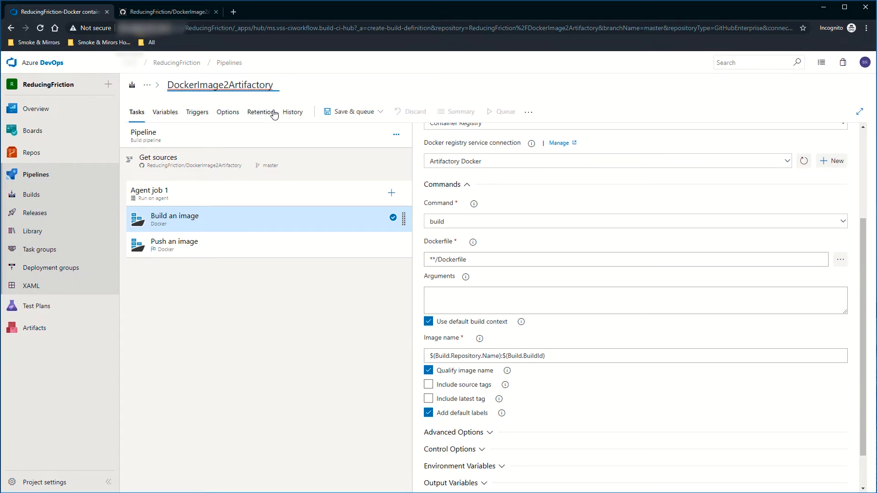
left_click(507, 356)
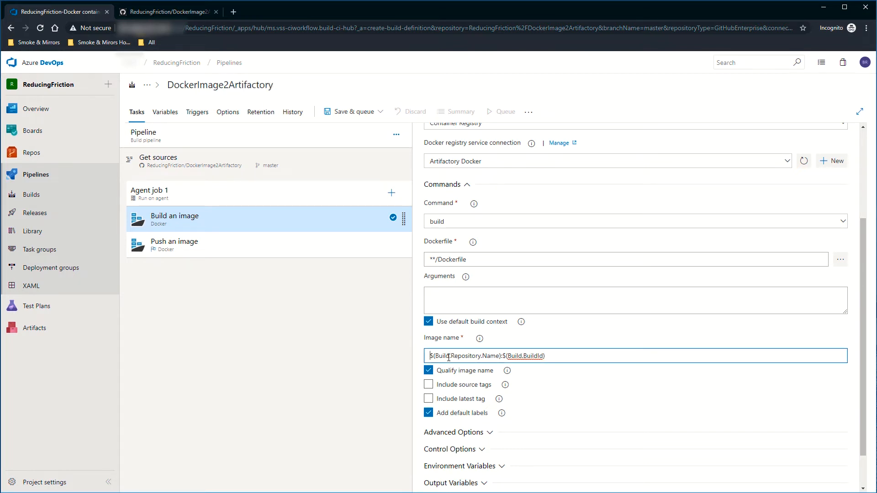
type("reducingfriction/")
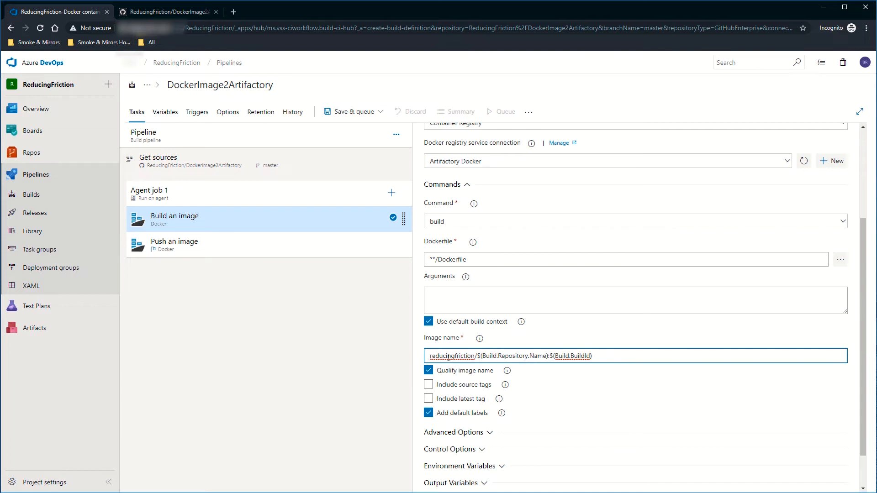
mouse_move(635, 360)
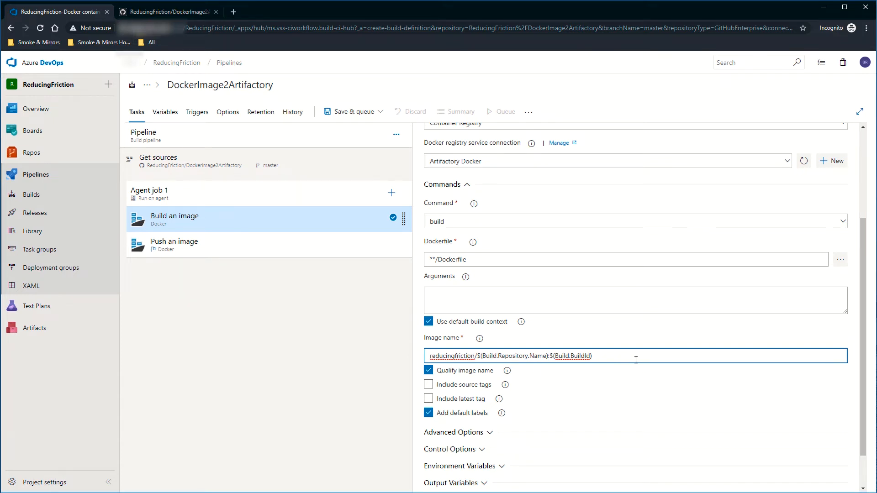
scroll("down", 3)
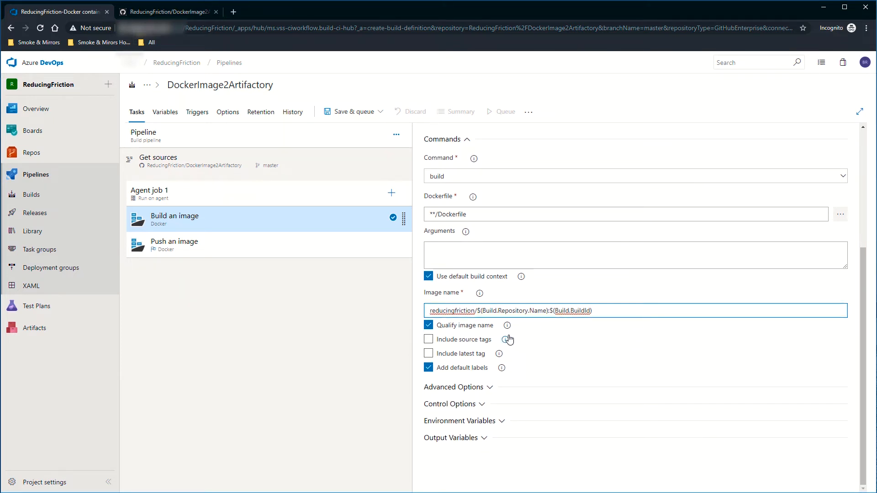
mouse_move(542, 372)
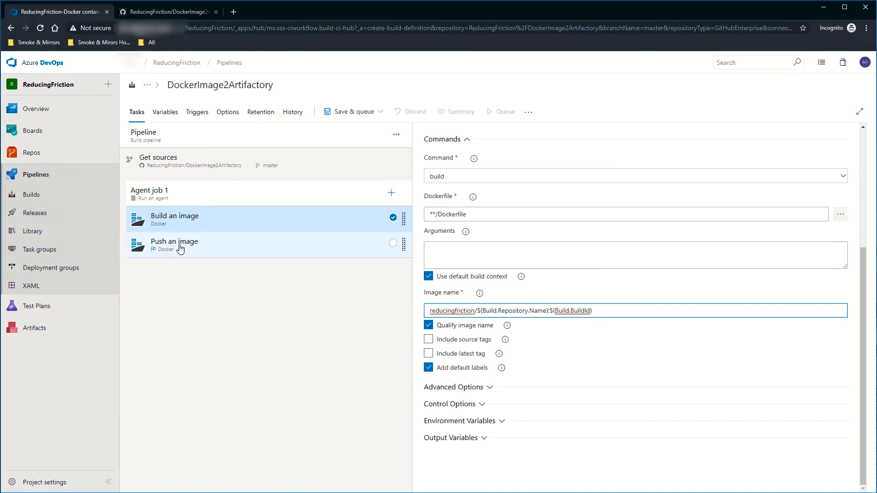
Step: Set Push an image to version 1.*, push command, Artifactory Docker connection, reducingfriction/ prefix
left_click(175, 245)
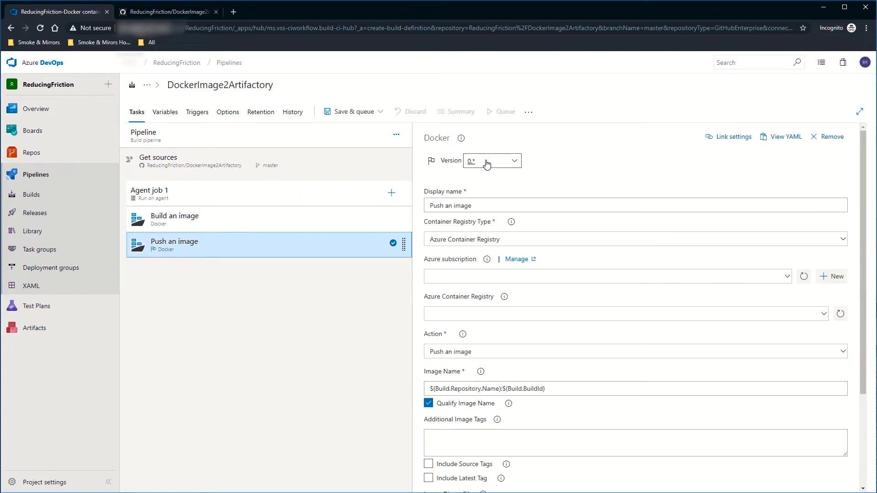
left_click(492, 160)
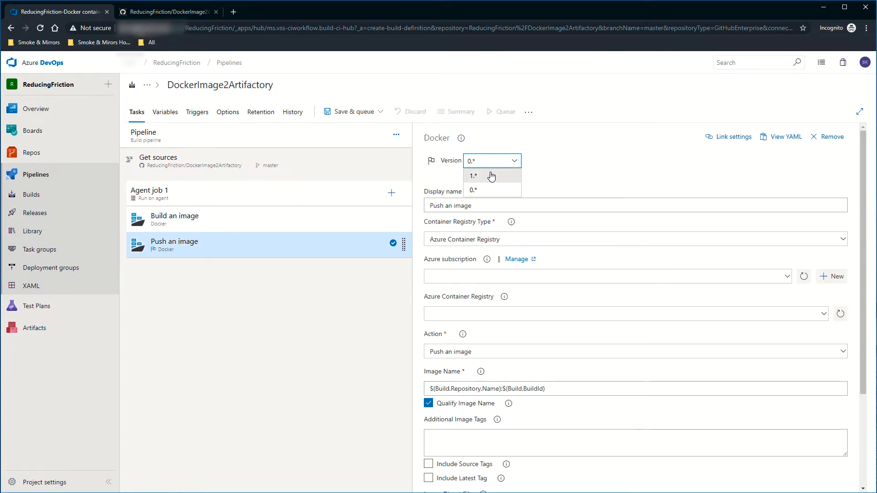
left_click(474, 176)
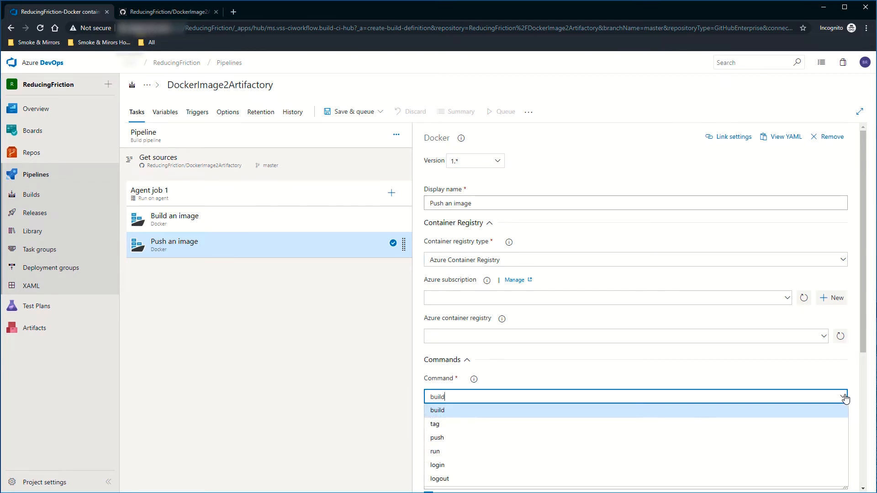
left_click(437, 437)
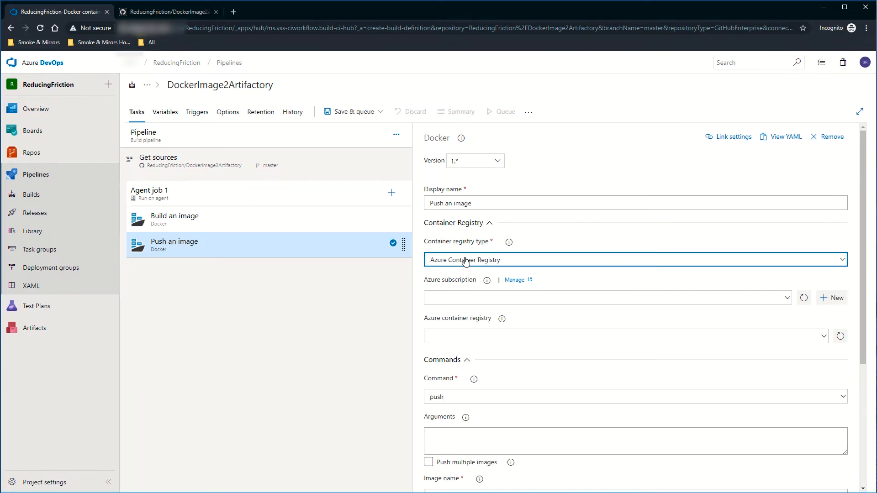
left_click(630, 260)
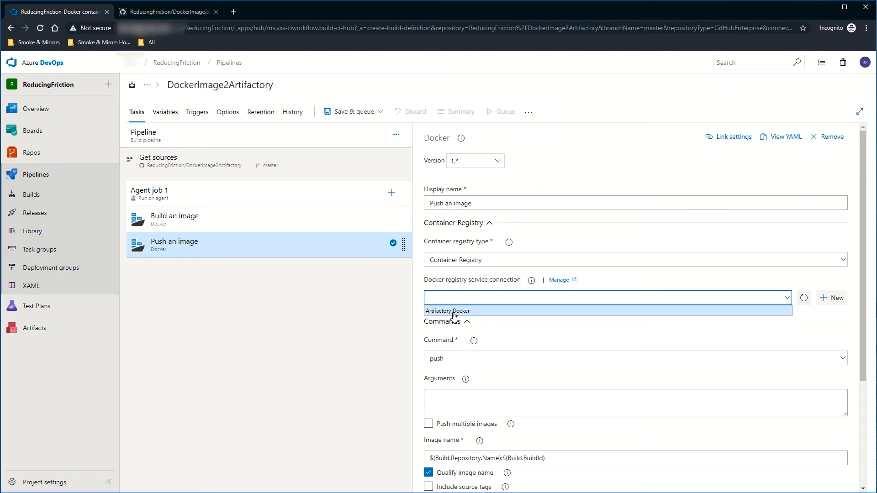
left_click(448, 311)
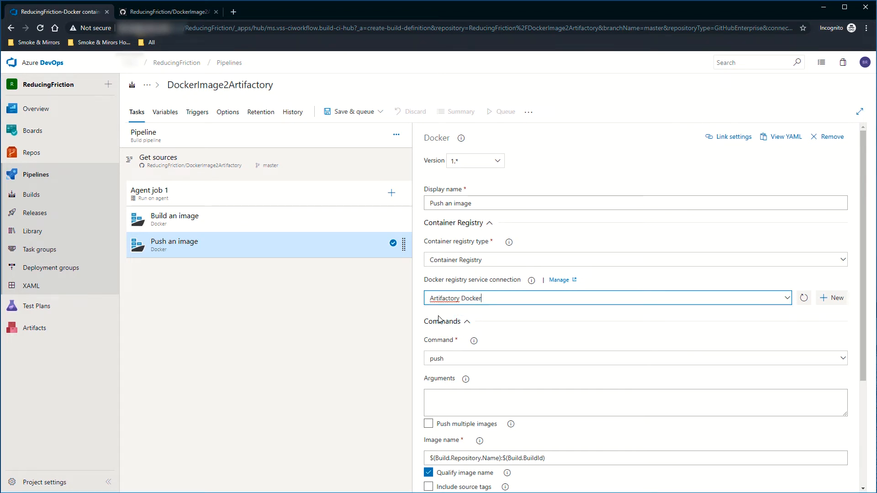
scroll("down", 3)
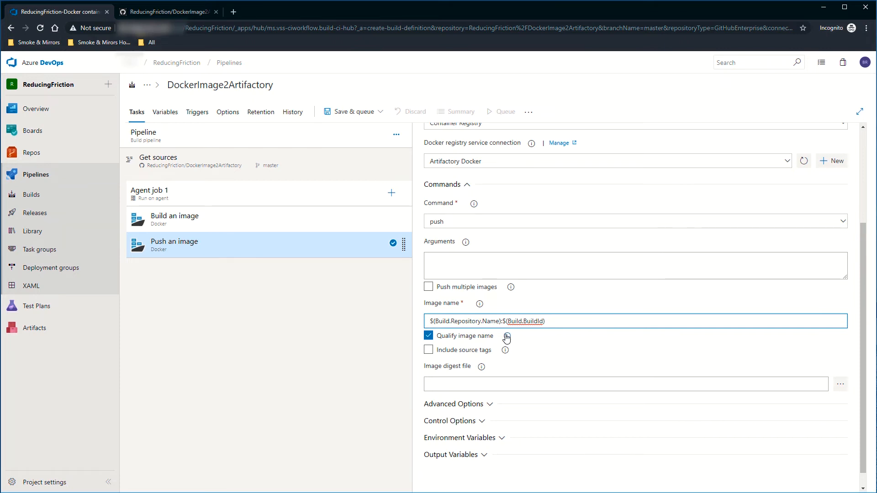
type("reducingfriction/")
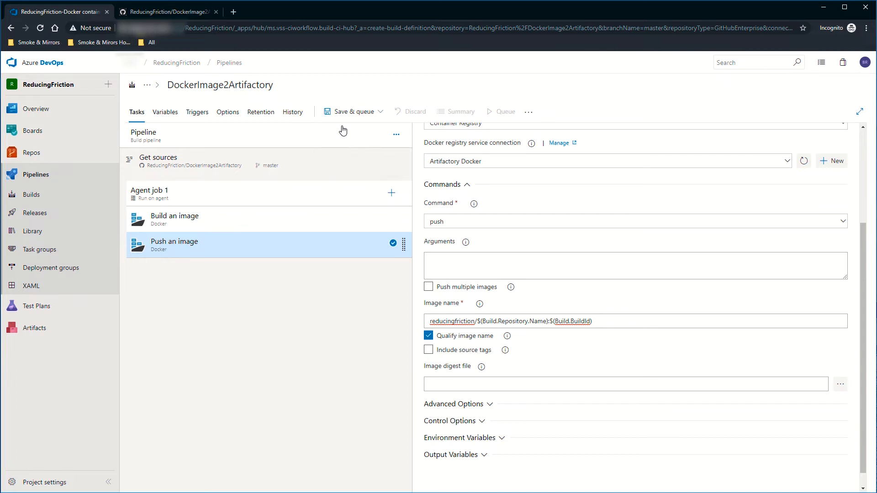
Step: Save the pipeline and queue build #20190913.1 through the Save & queue dialog
left_click(353, 111)
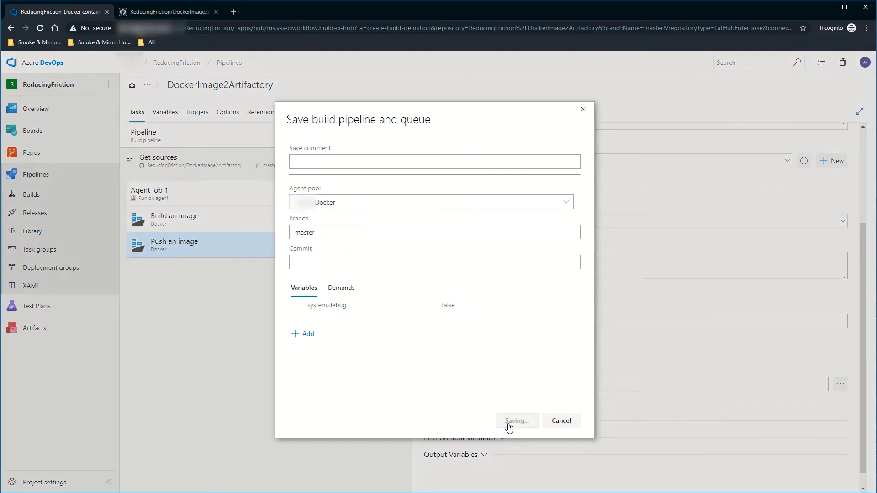
left_click(516, 420)
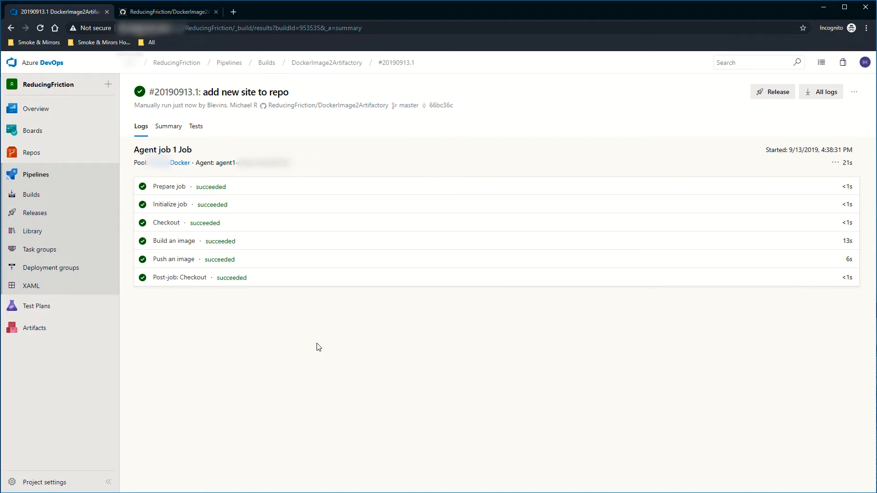
mouse_move(170, 311)
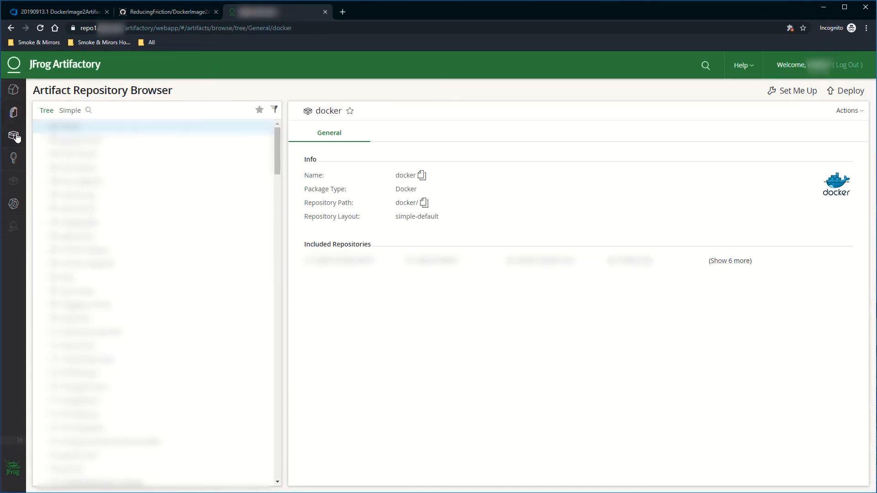
Step: Scroll the repository tree to reducingfriction and expand dockerimage2artifactory/953535
scroll("down", 3)
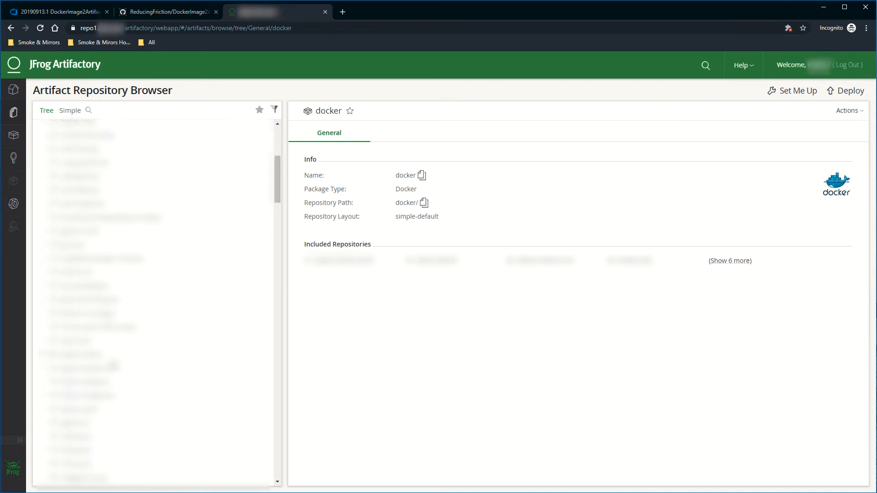
scroll("down", 3)
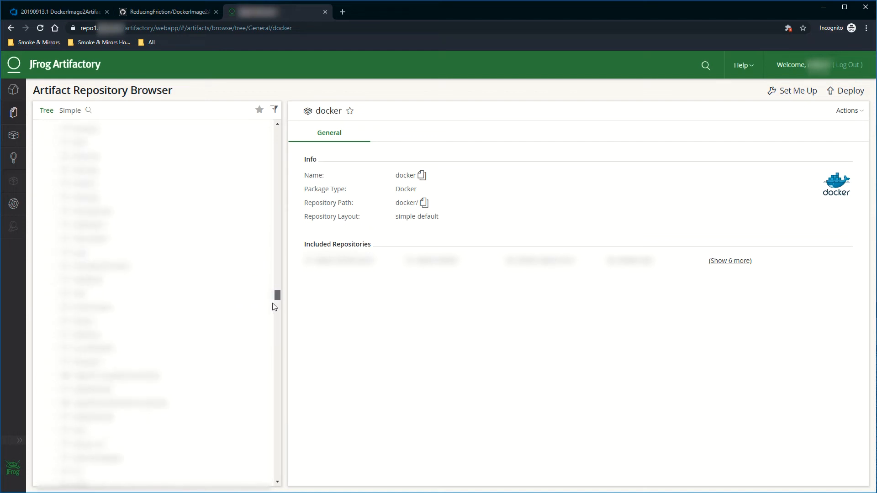
scroll("down", 3)
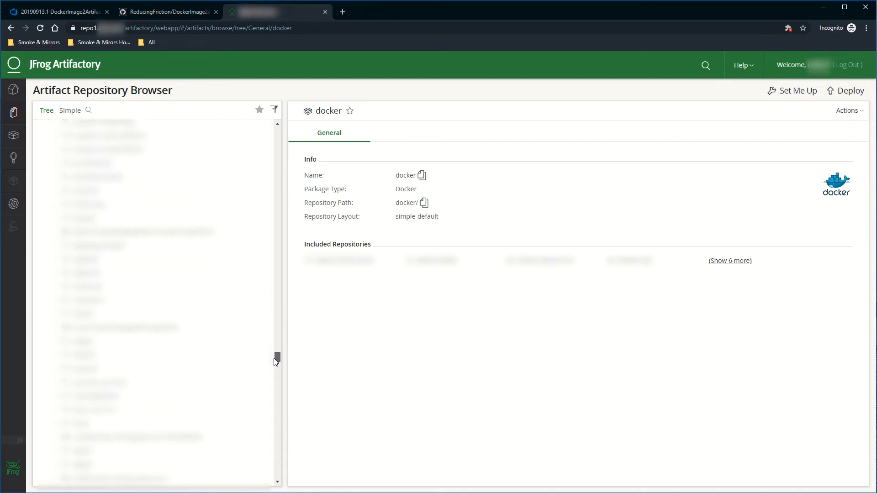
left_click(56, 295)
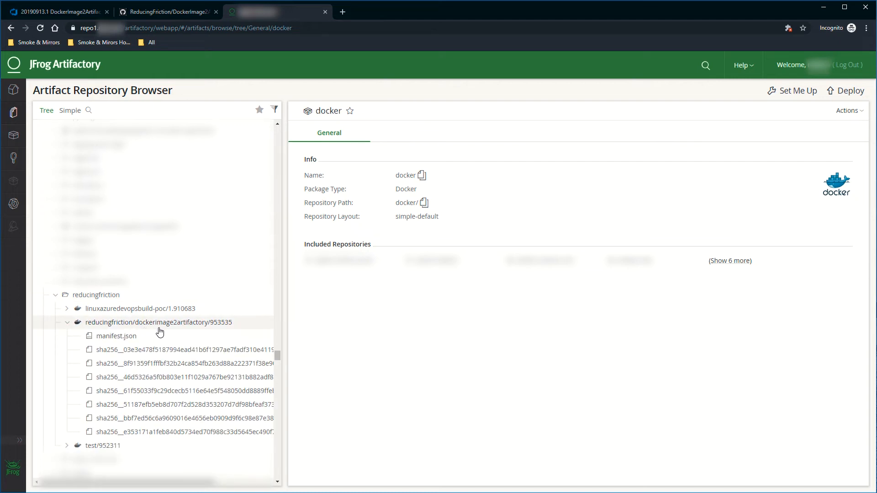
mouse_move(228, 338)
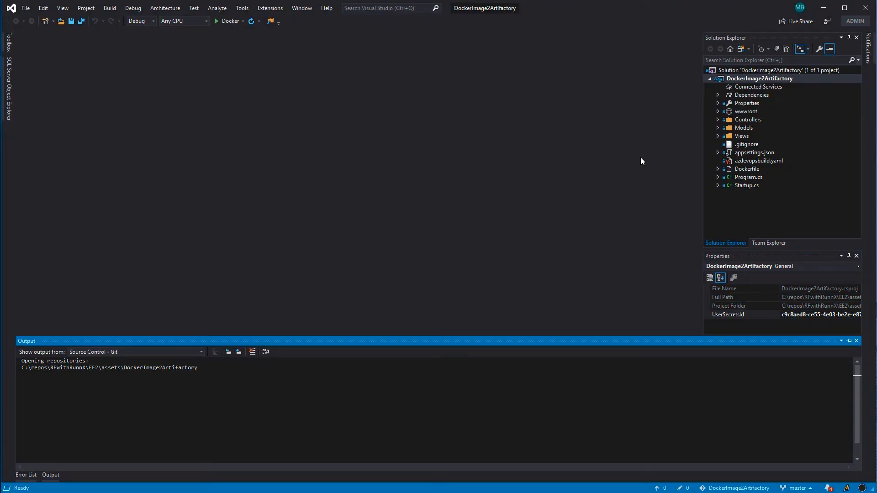
mouse_move(752, 164)
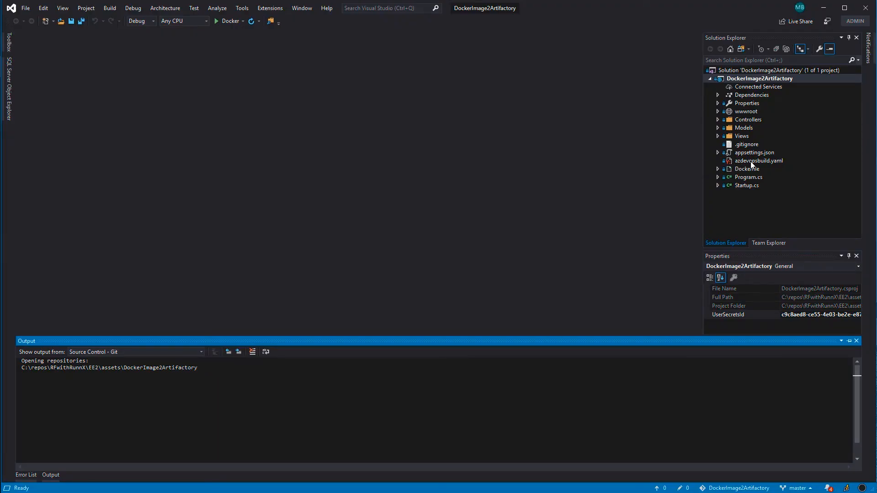
Step: Open azdevopsbuild.yaml from Solution Explorer in the editor
double_click(759, 160)
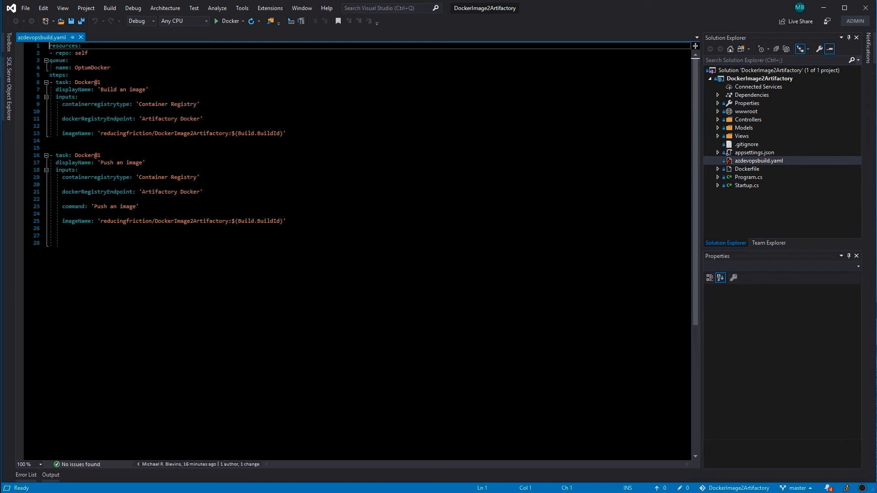
mouse_move(23, 106)
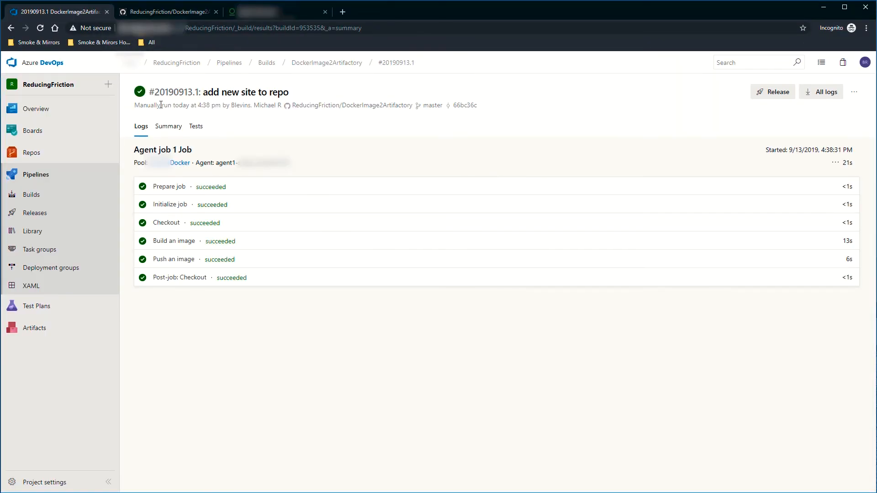
mouse_move(270, 67)
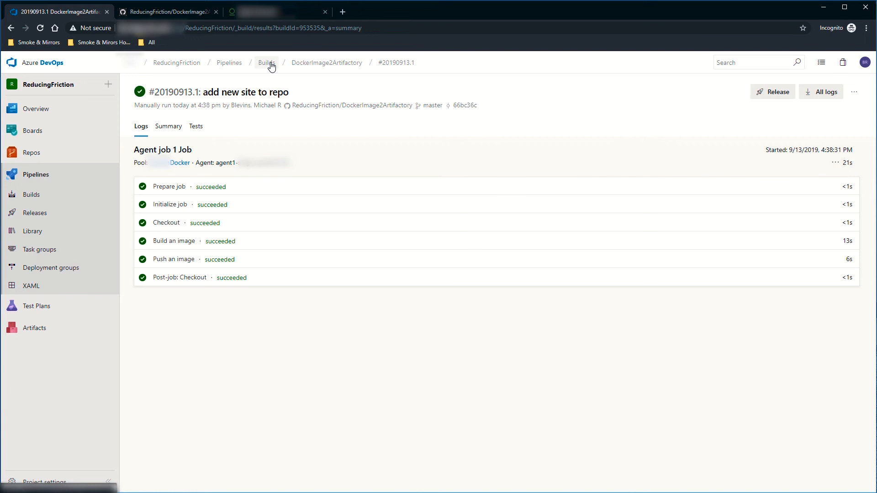
Step: Open the DockerImage2Artifactory pipeline for editing and review its change history
left_click(266, 62)
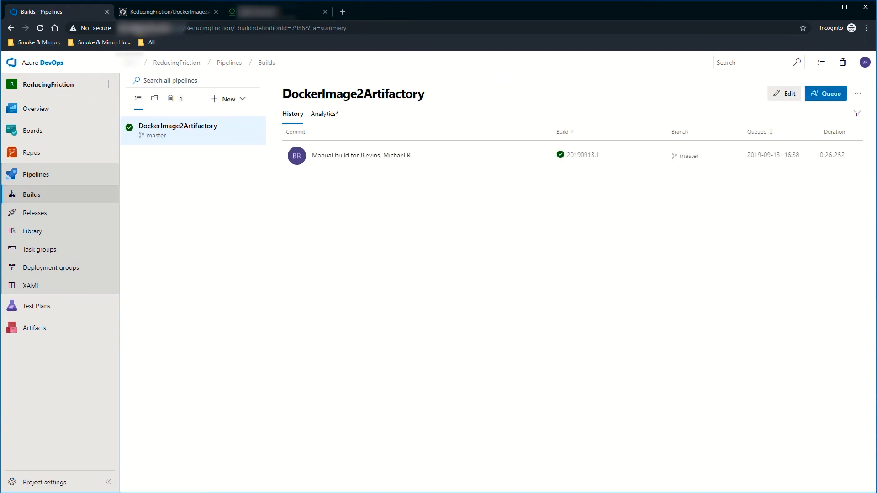
mouse_move(769, 107)
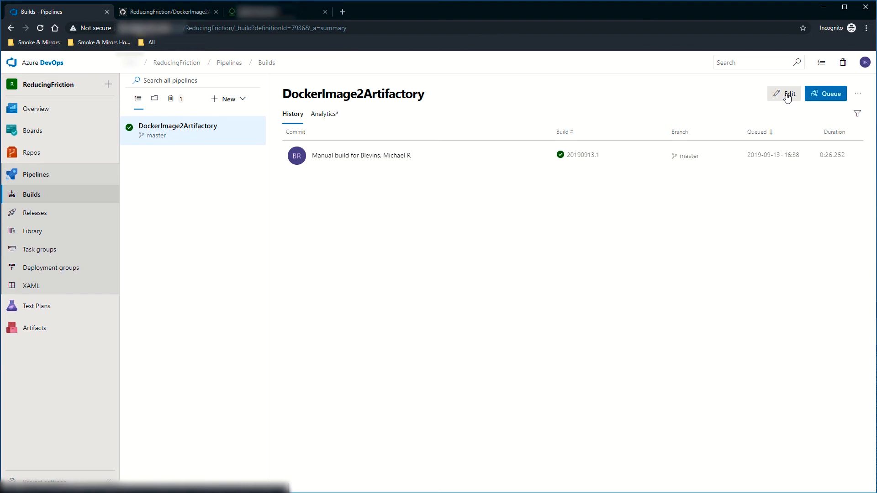
left_click(788, 94)
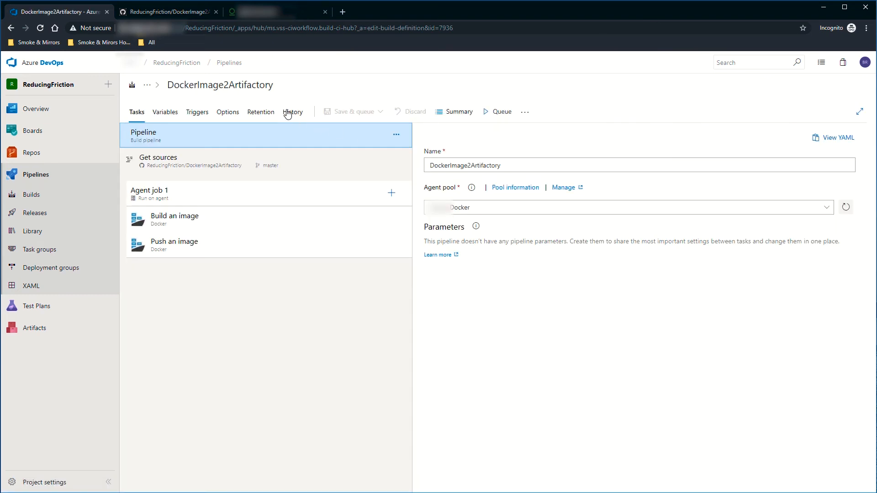
left_click(293, 112)
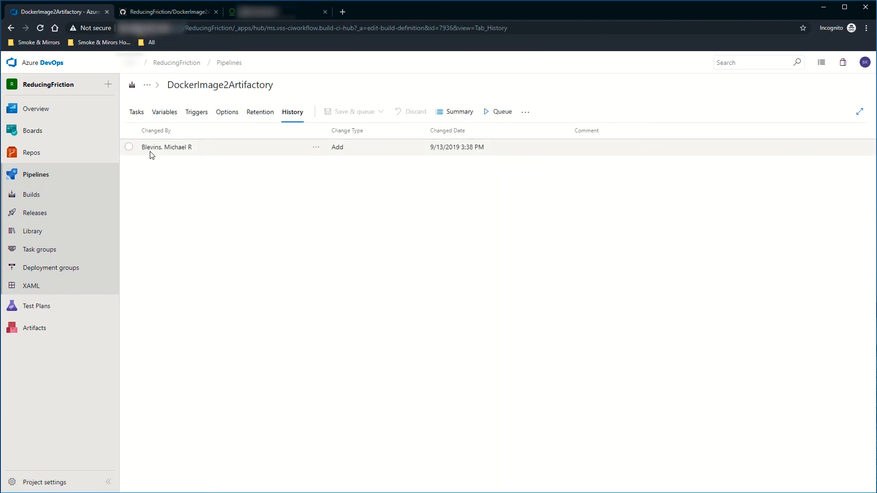
left_click(136, 112)
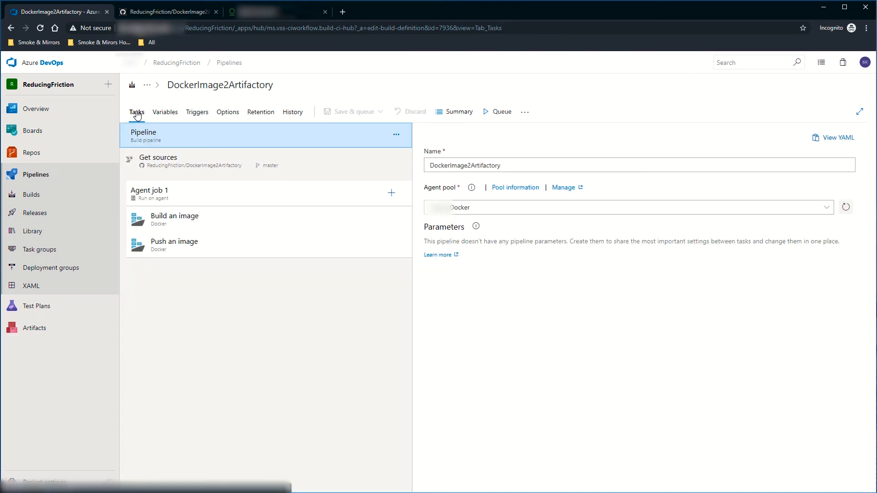
Step: Add an Archive Files task to the agent job and save with comment 'add archive'
left_click(390, 193)
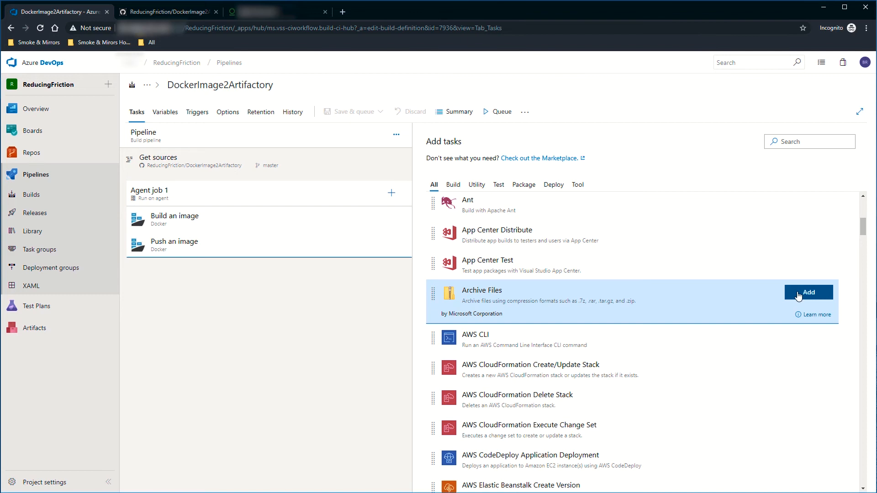
left_click(808, 292)
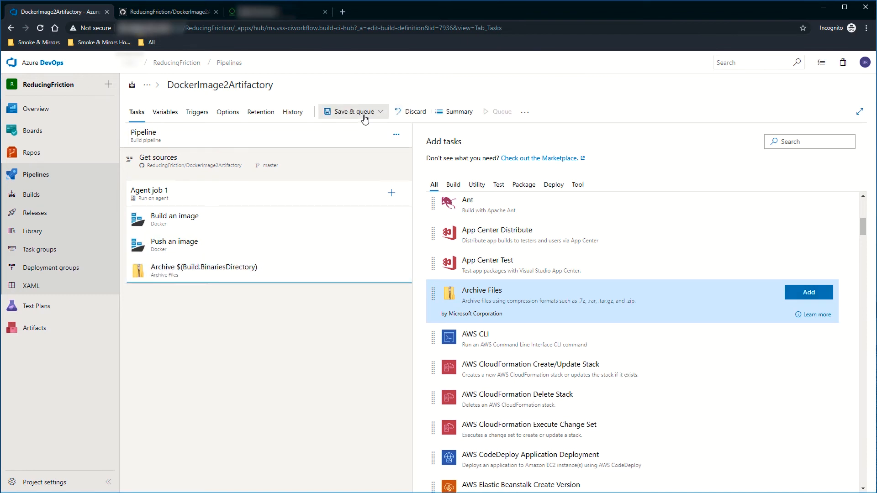
left_click(350, 111)
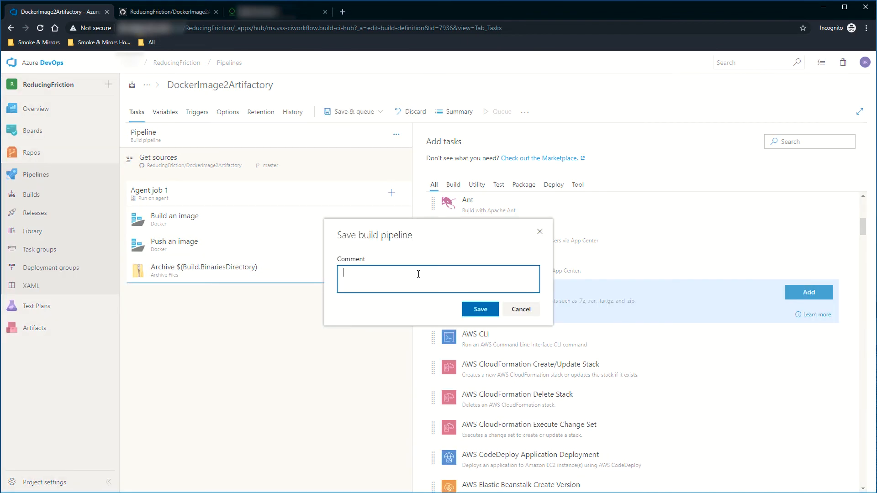
type("add arc")
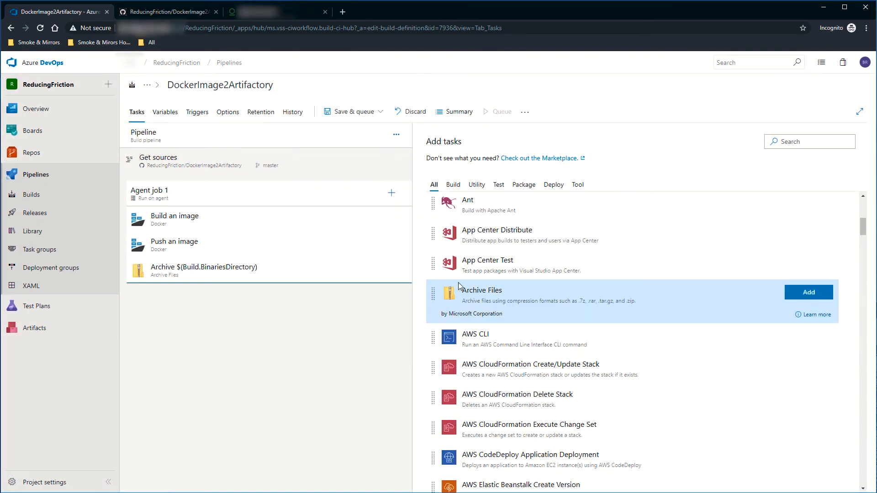
left_click(292, 112)
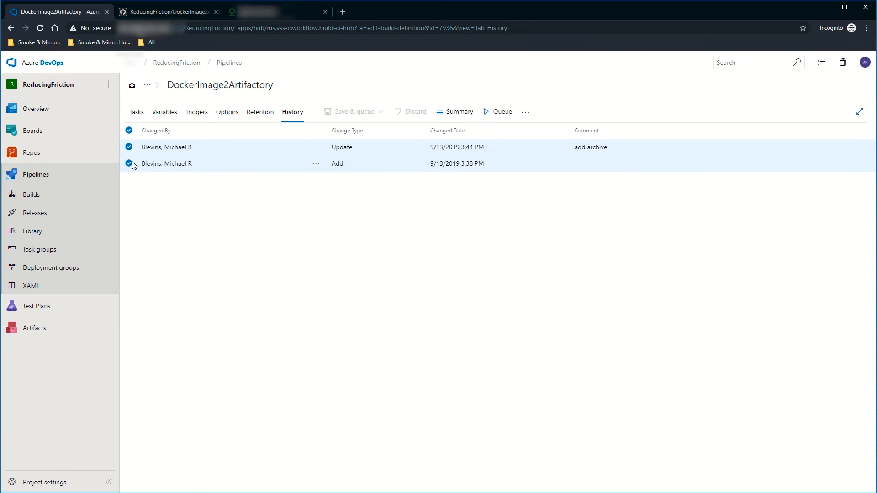
Step: Compare both pipeline revisions in History, then return to the Tasks list
left_click(315, 164)
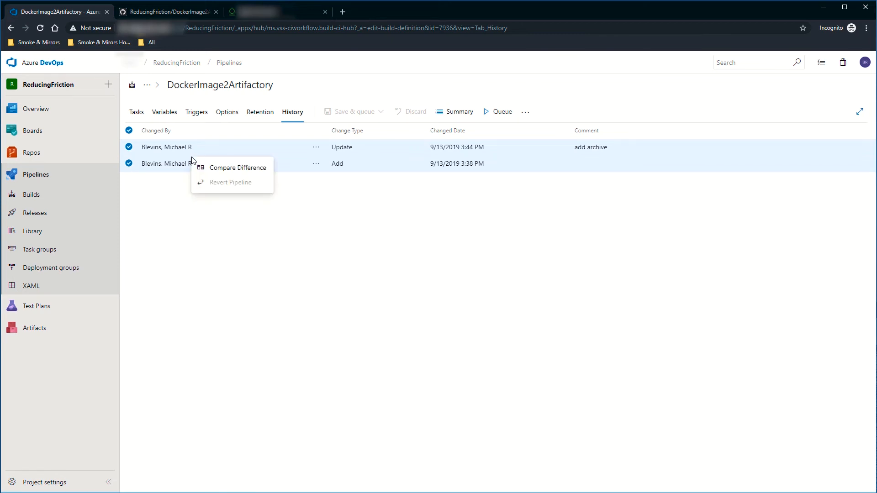
left_click(237, 168)
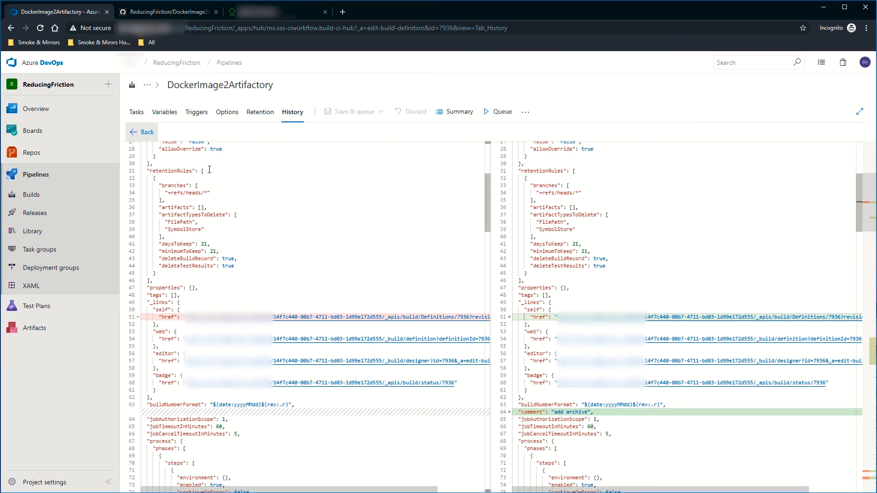
mouse_move(583, 401)
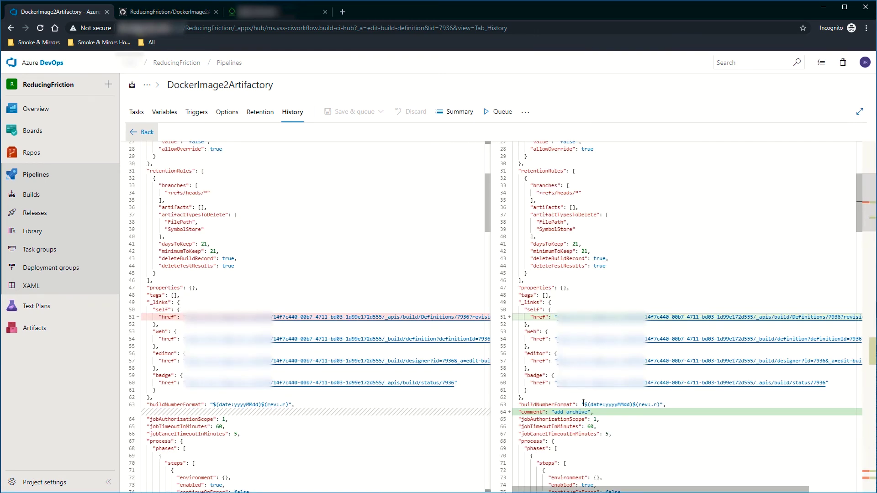
scroll("down", 3)
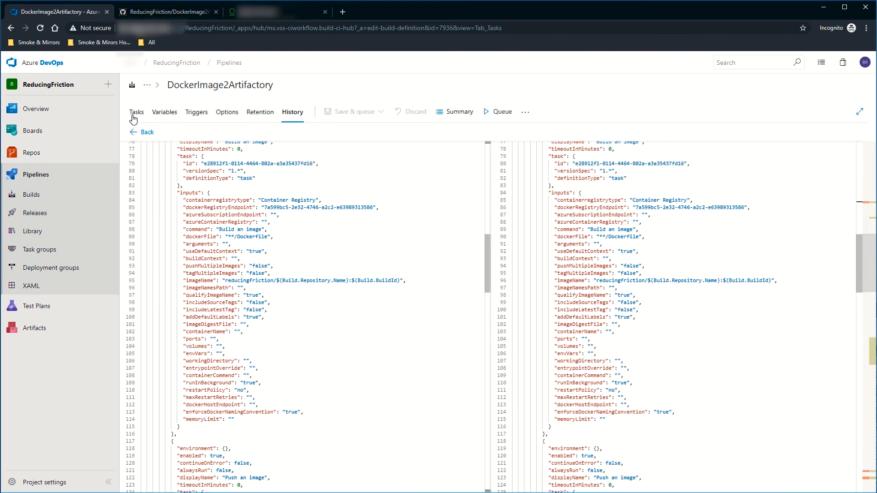
left_click(137, 112)
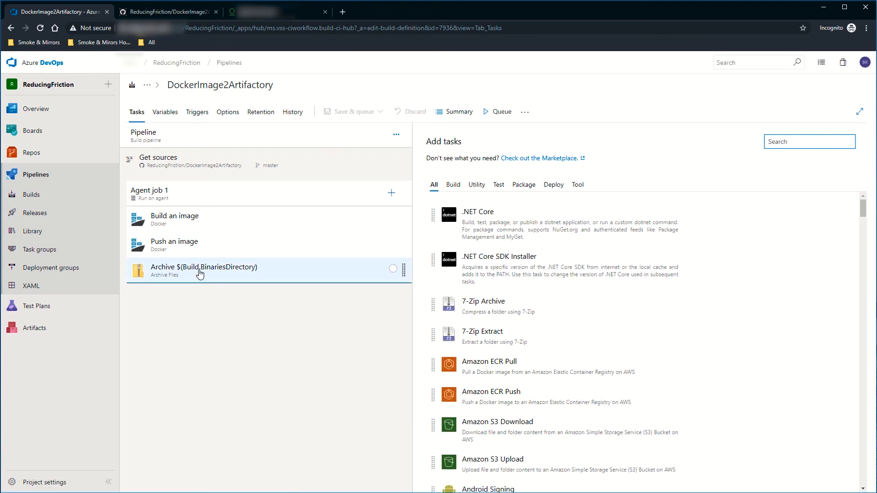
Step: Delete the Archive task, save with comment 'remove archive', and go to Builds
left_click(204, 270)
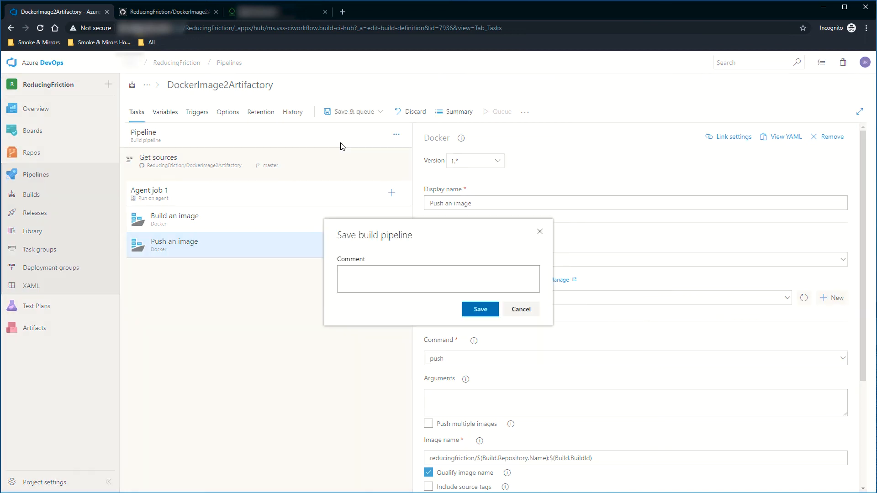
type("remove a")
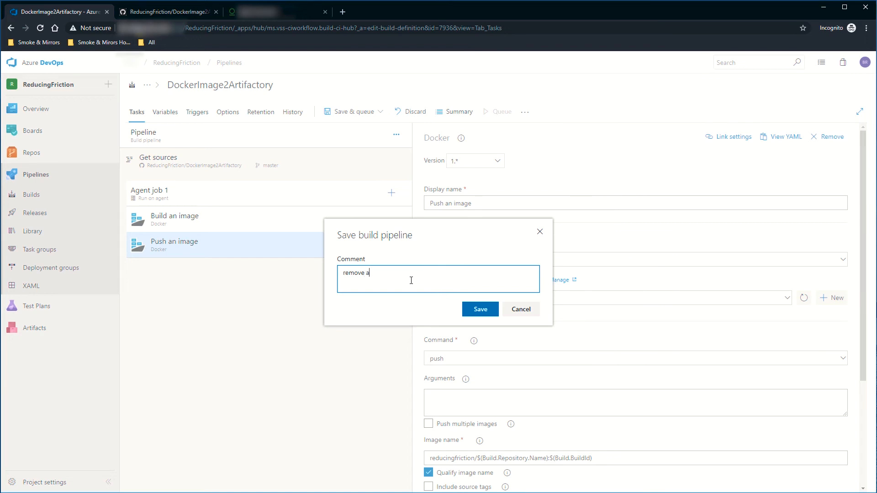
type("rchive")
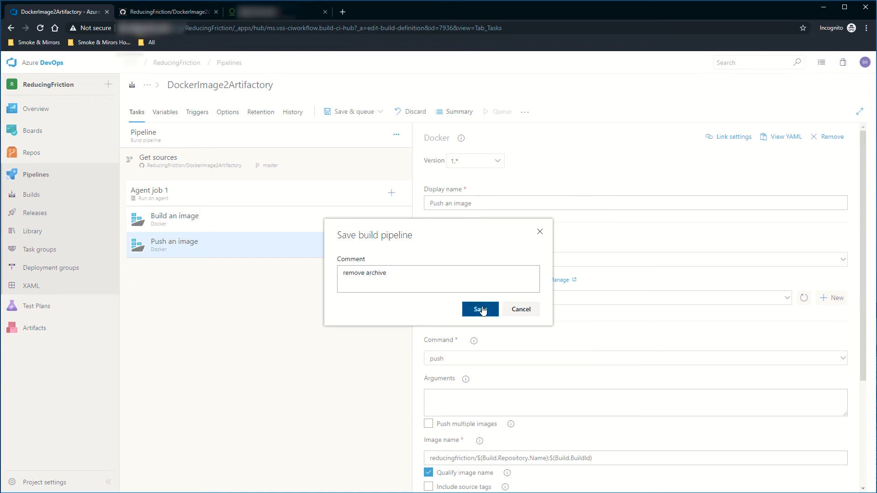
left_click(480, 309)
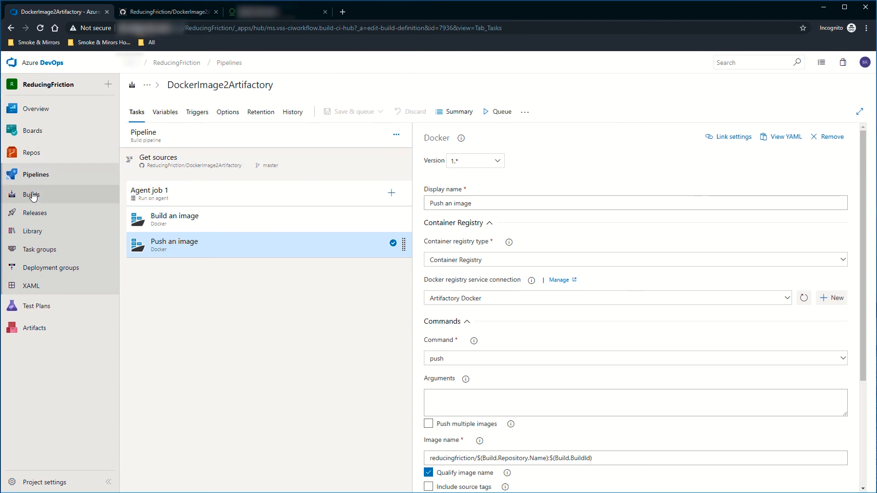
left_click(30, 195)
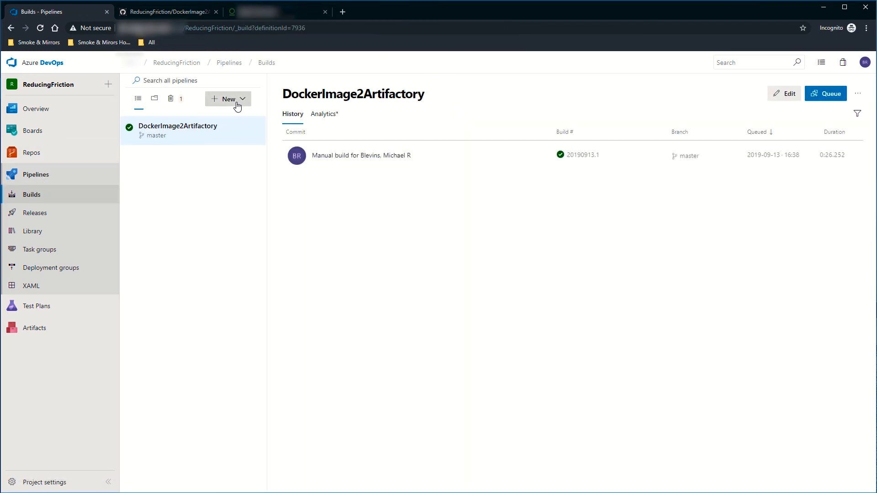
Step: Start a new pipeline from GitHub Enterprise using the DockerImage2Artifactory repository
left_click(228, 99)
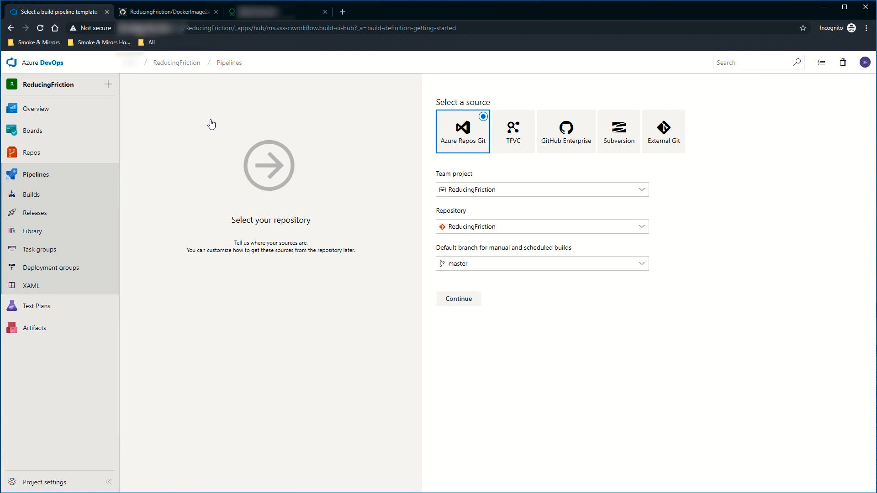
left_click(566, 131)
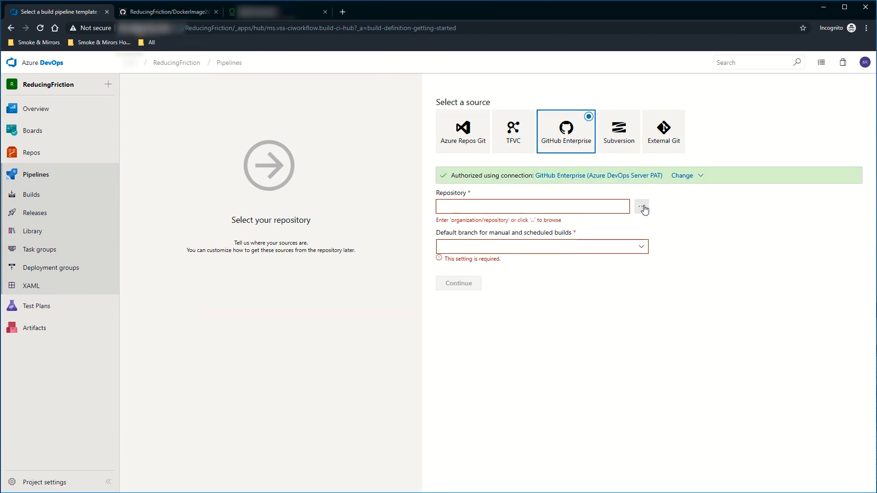
left_click(642, 207)
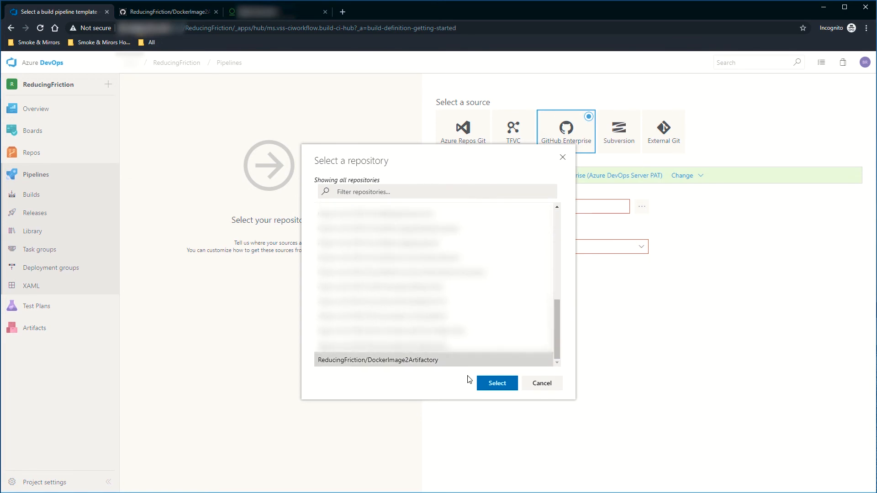
left_click(497, 383)
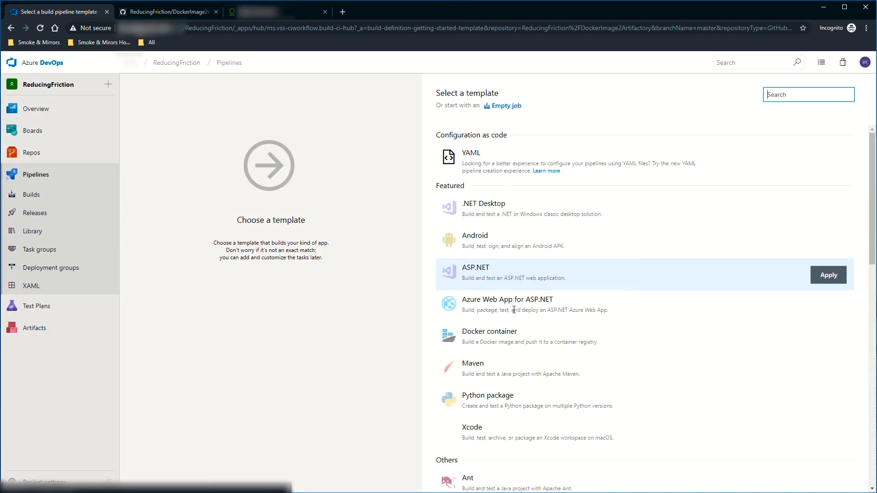
mouse_move(471, 338)
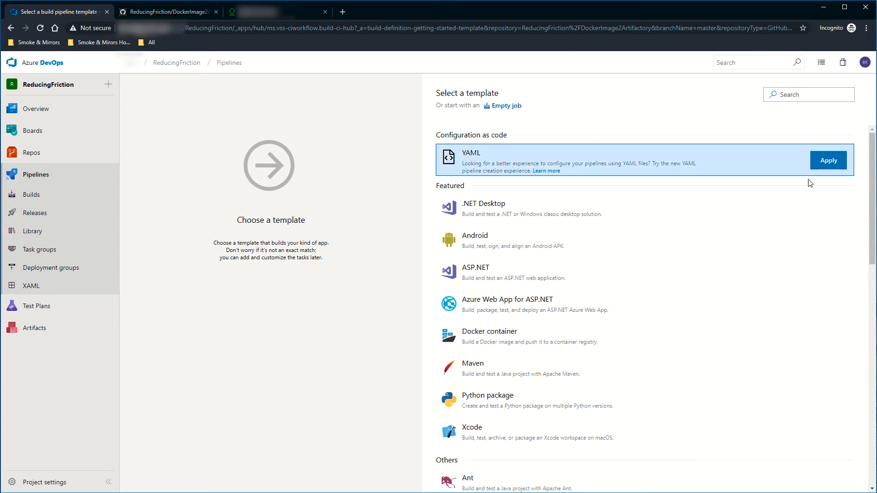
Step: Apply the YAML template with the Docker agent pool and azdevopsbuild.yaml as the file
left_click(829, 161)
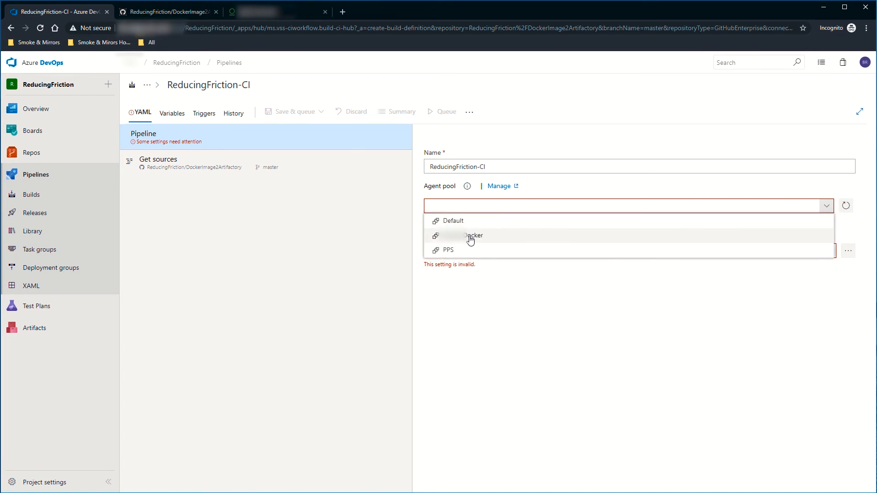
left_click(471, 236)
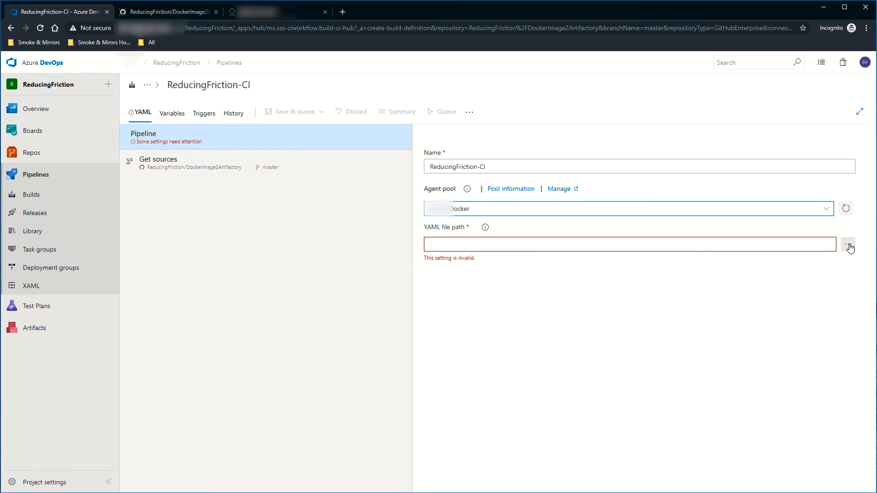
left_click(848, 244)
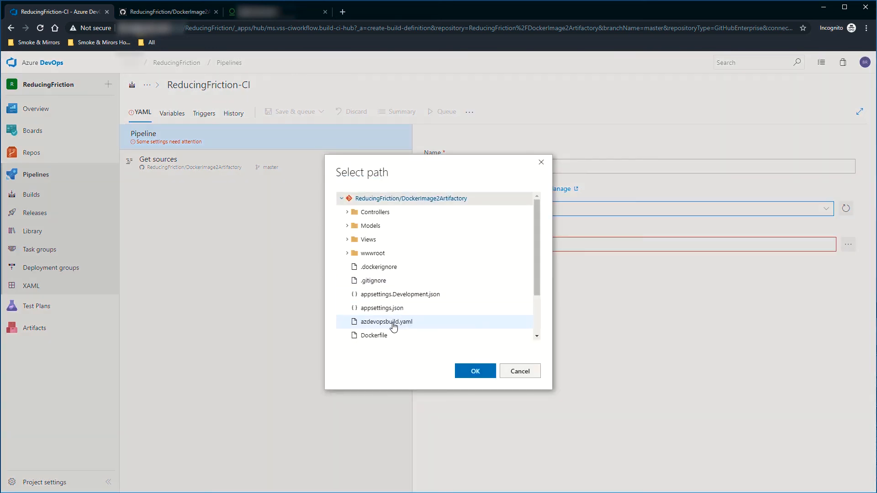
left_click(386, 322)
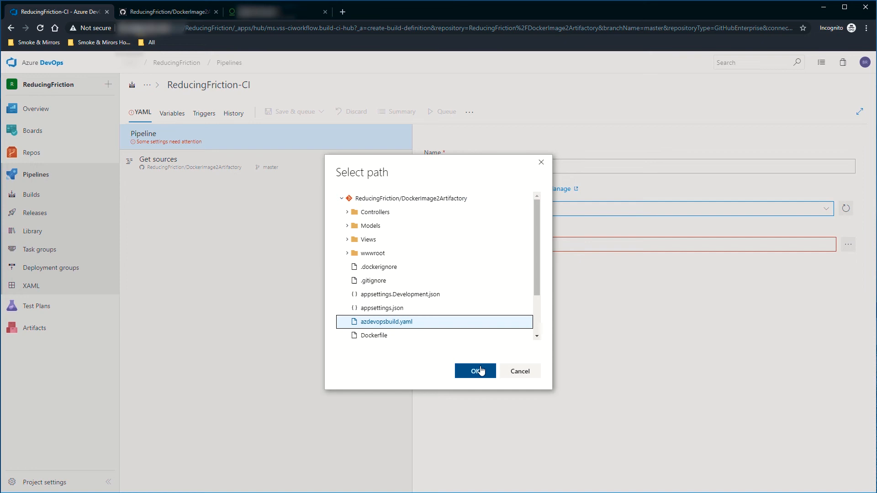
left_click(475, 371)
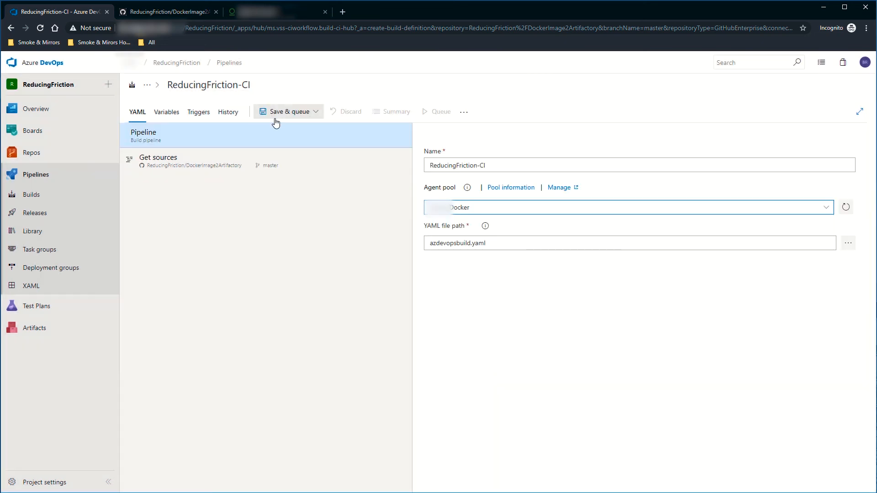
Step: Save and queue ReducingFriction-CI, then open build #20190913.1's logs
left_click(290, 112)
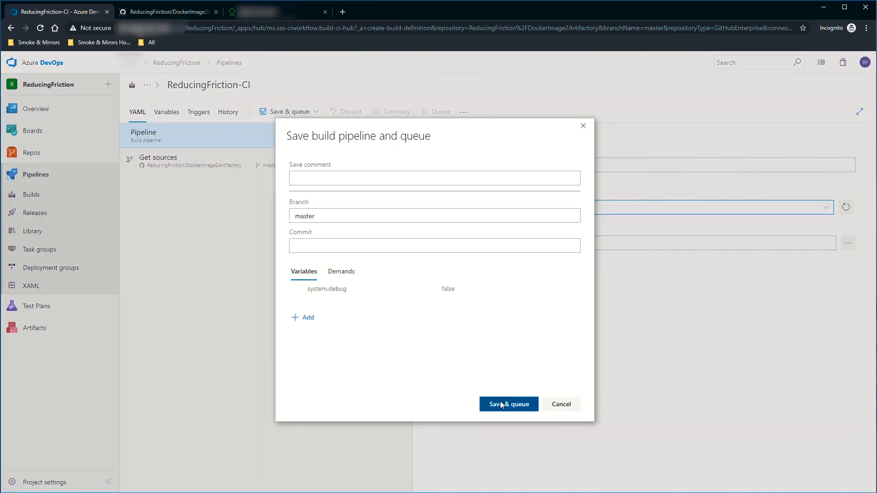
left_click(509, 404)
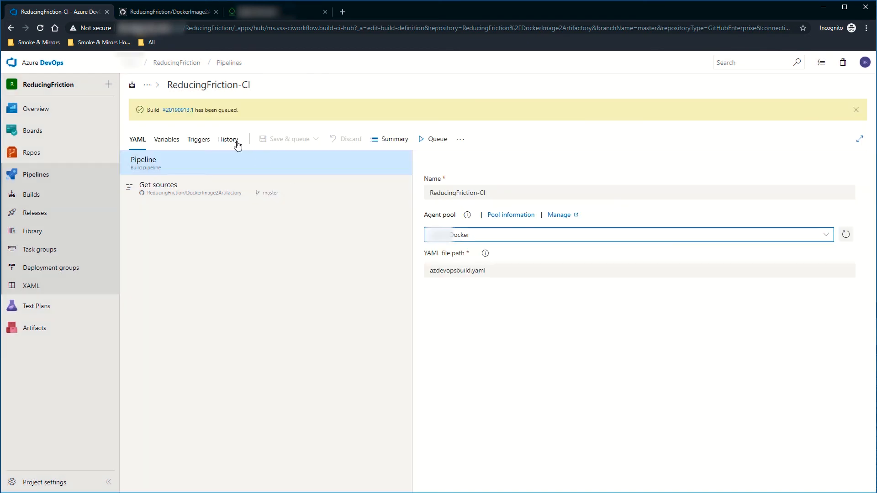
mouse_move(229, 131)
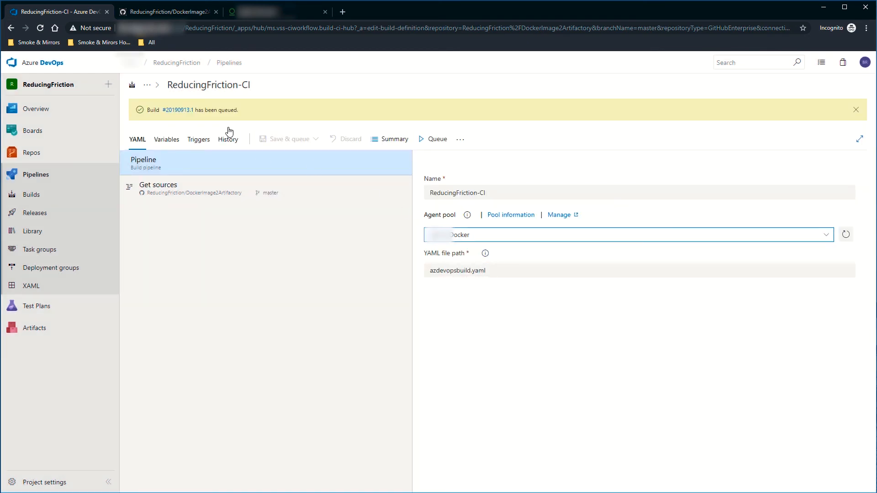
left_click(177, 110)
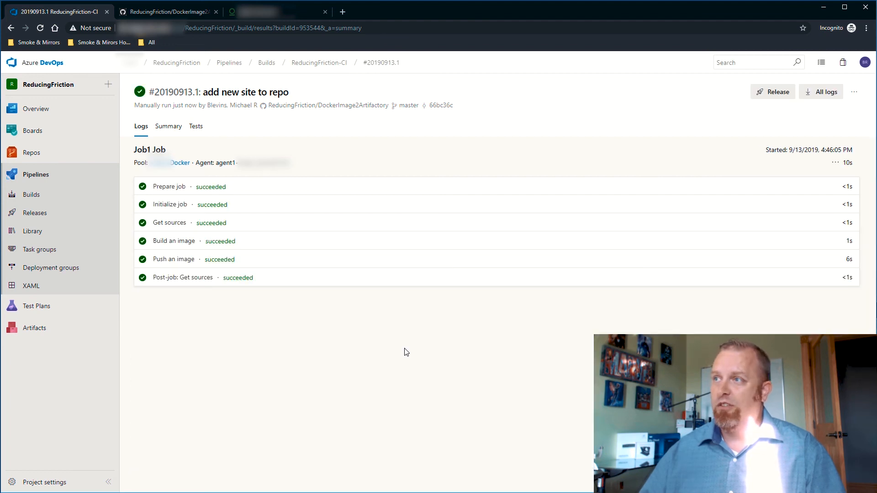
mouse_move(396, 295)
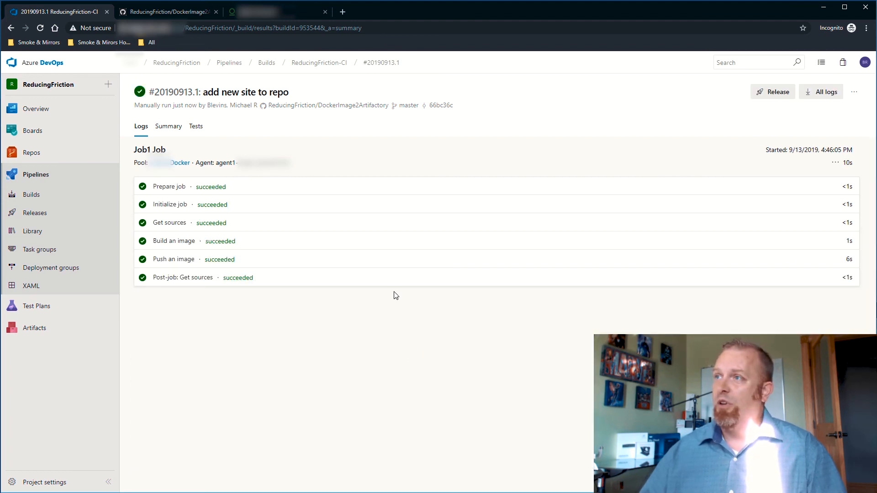
mouse_move(334, 375)
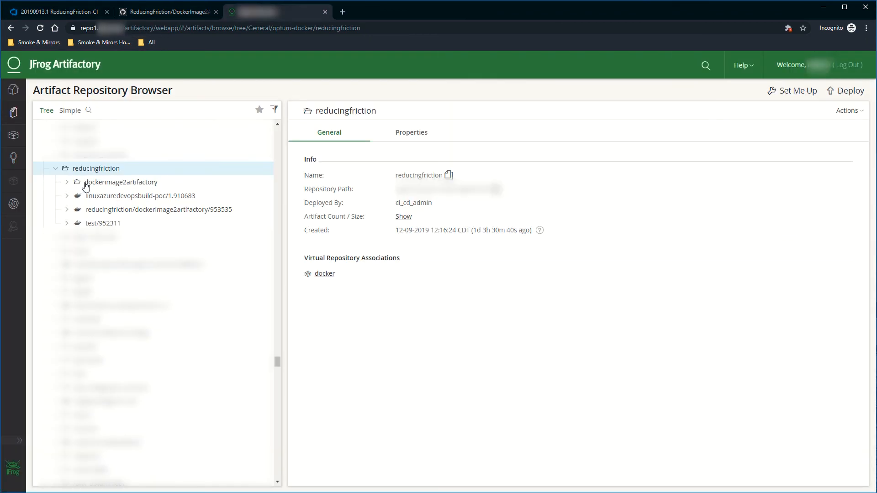
mouse_move(128, 189)
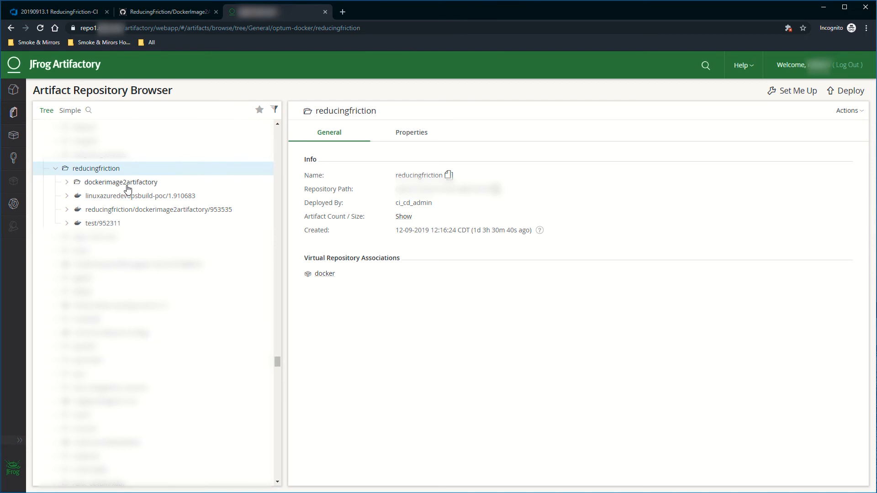
Step: Expand reducingfriction > dockerimage2artifactory to reveal image 953544
left_click(65, 182)
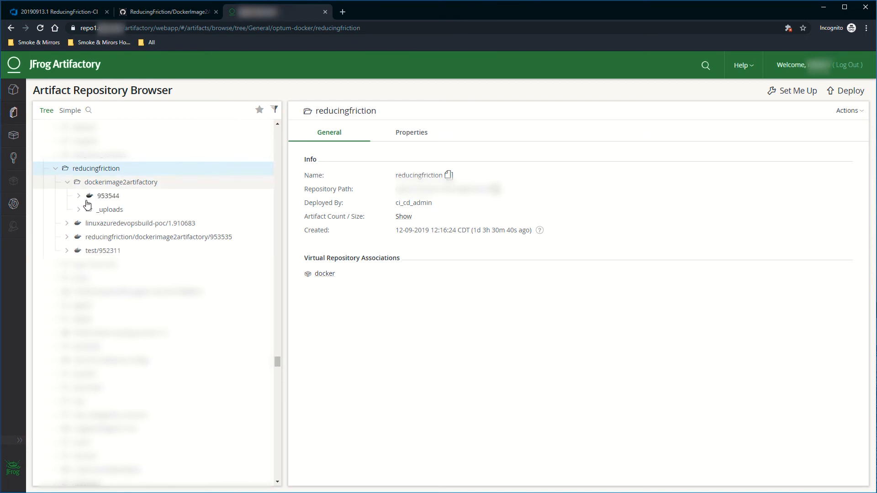
mouse_move(108, 202)
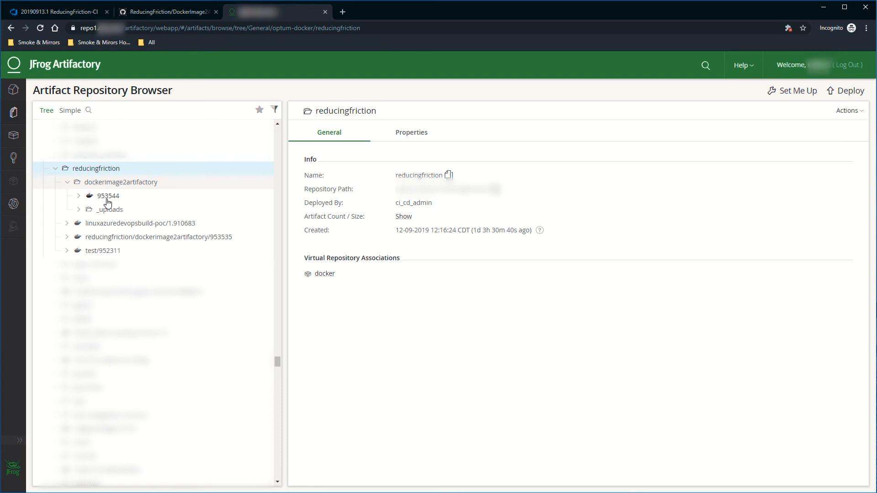